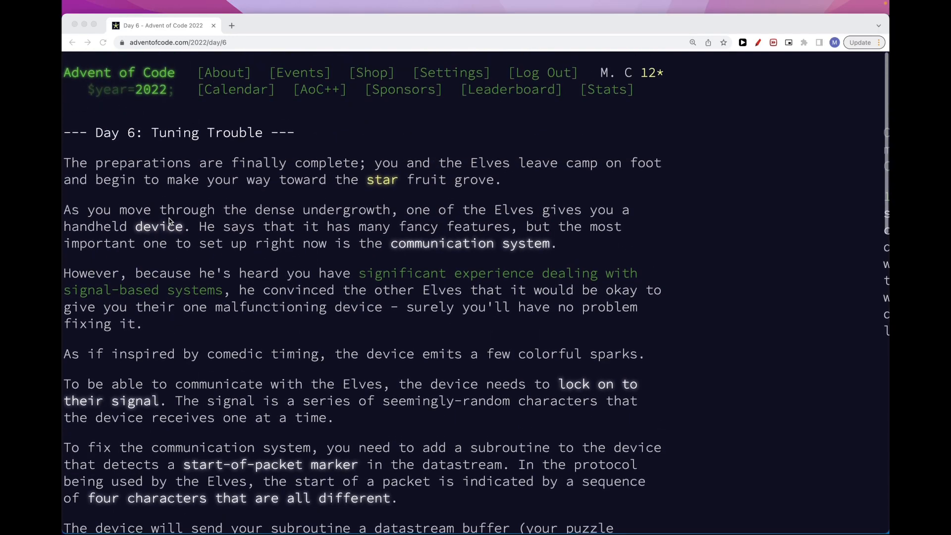
Scroll through the Day 6 puzzle and highlight the example buffer's first characters up to marker jpqm
scroll(down, 3)
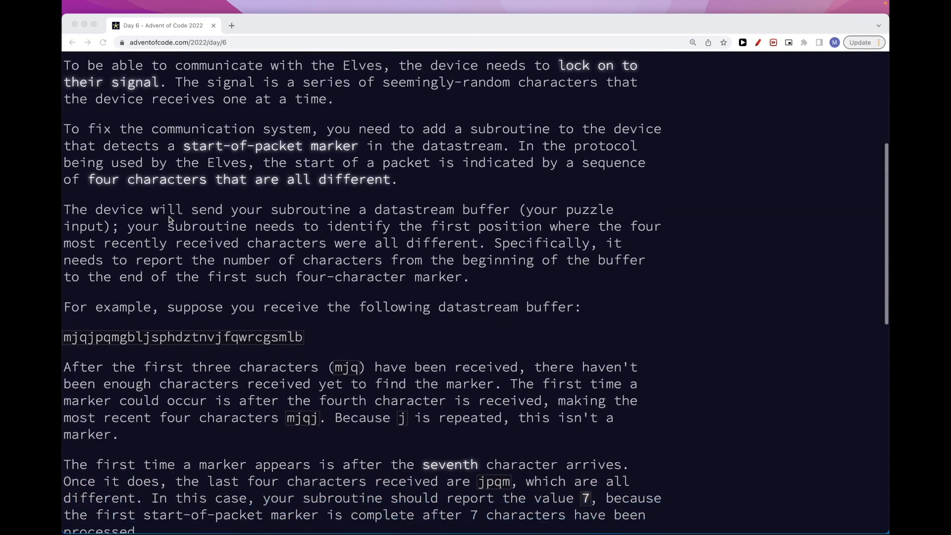
scroll(down, 3)
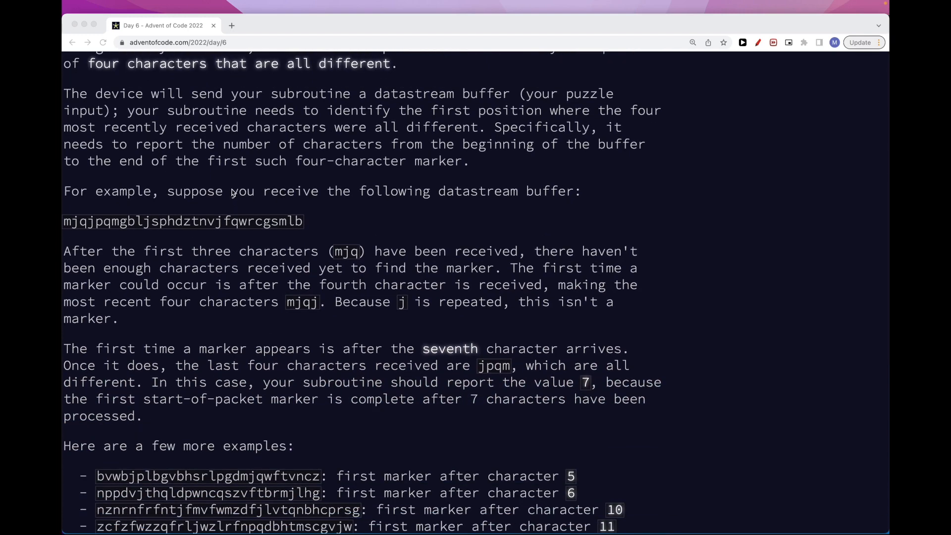
mouse_move(214, 215)
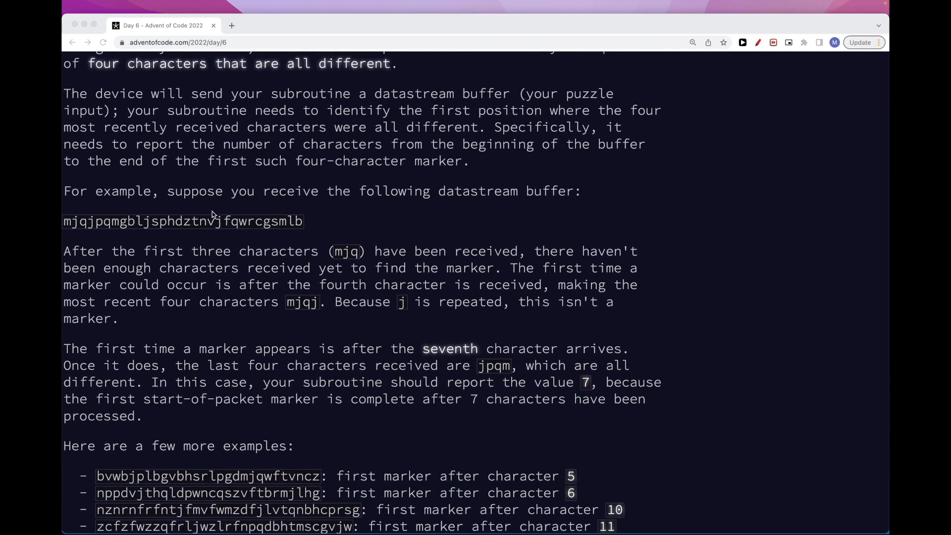
scroll(down, 3)
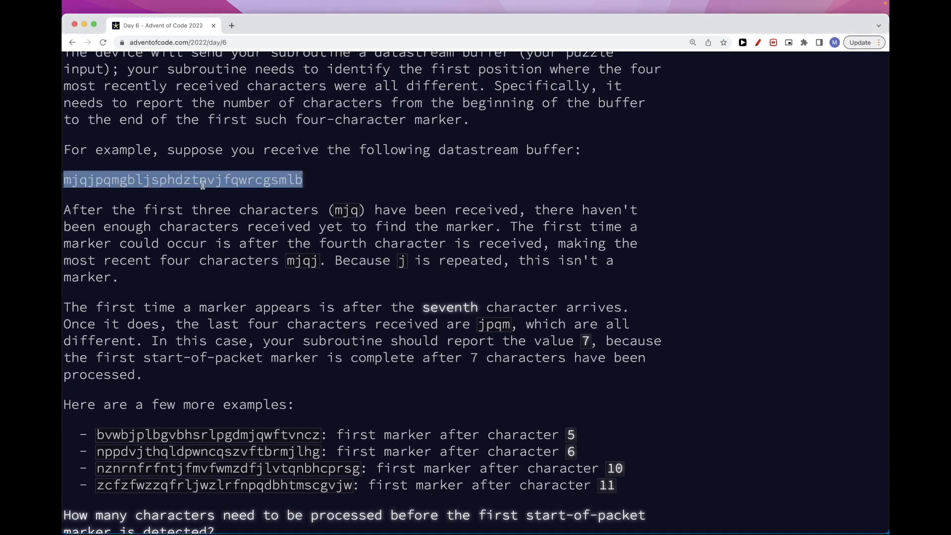
scroll(up, 3)
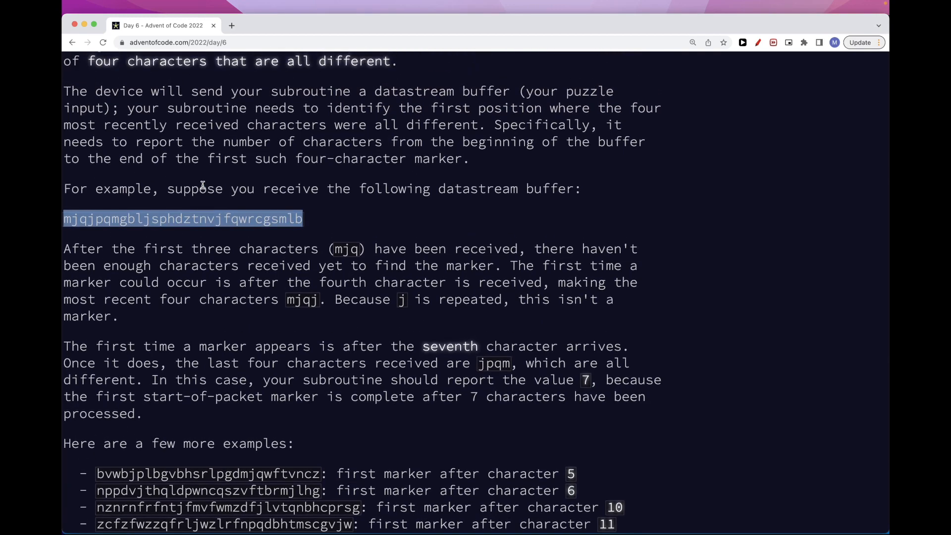
mouse_move(465, 92)
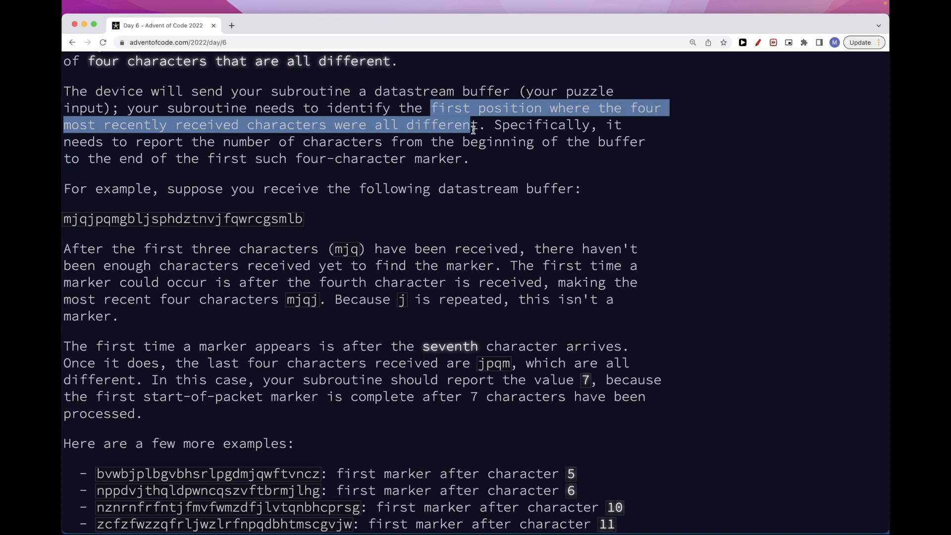
mouse_move(501, 222)
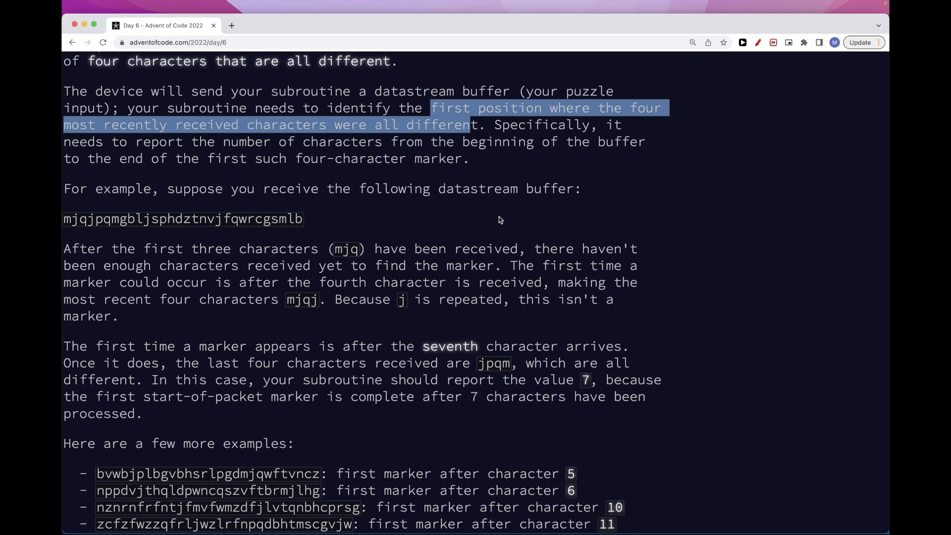
scroll(down, 3)
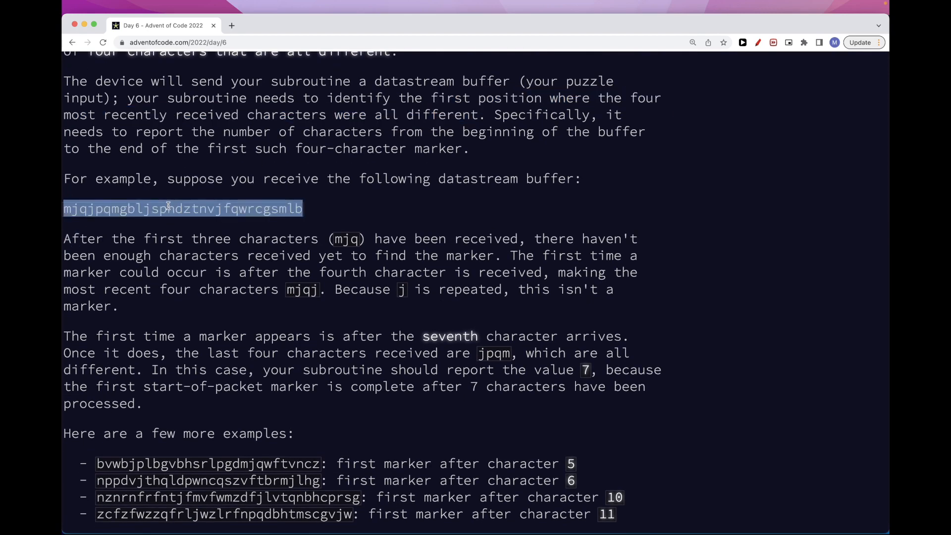
click(82, 209)
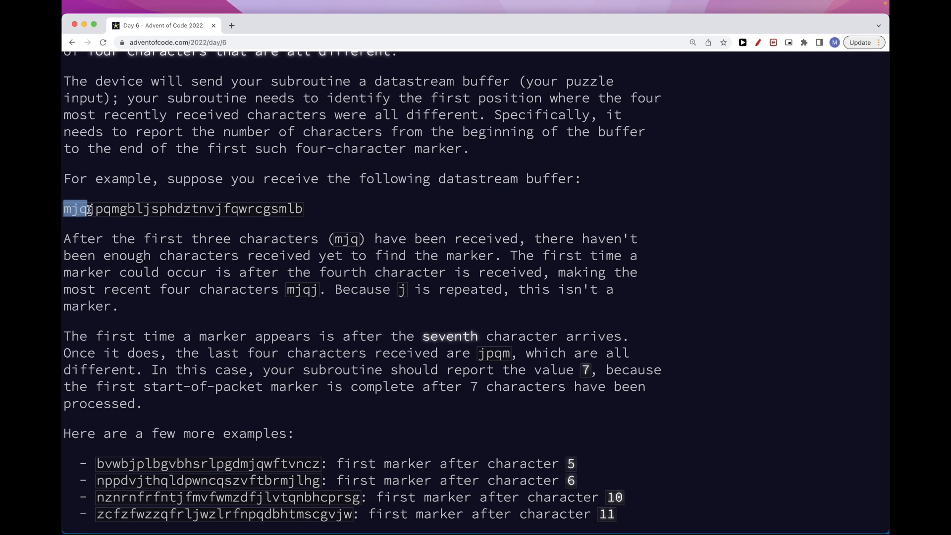
click(76, 208)
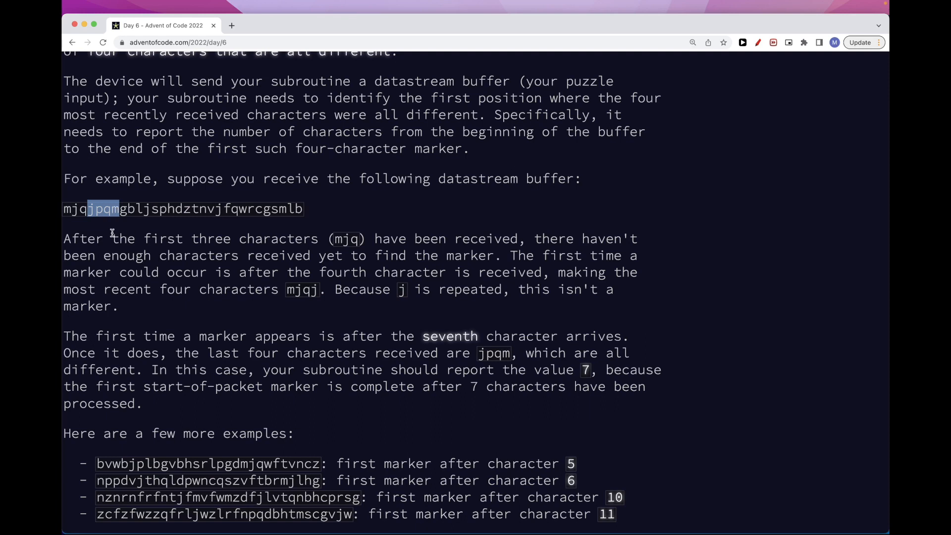
mouse_move(75, 174)
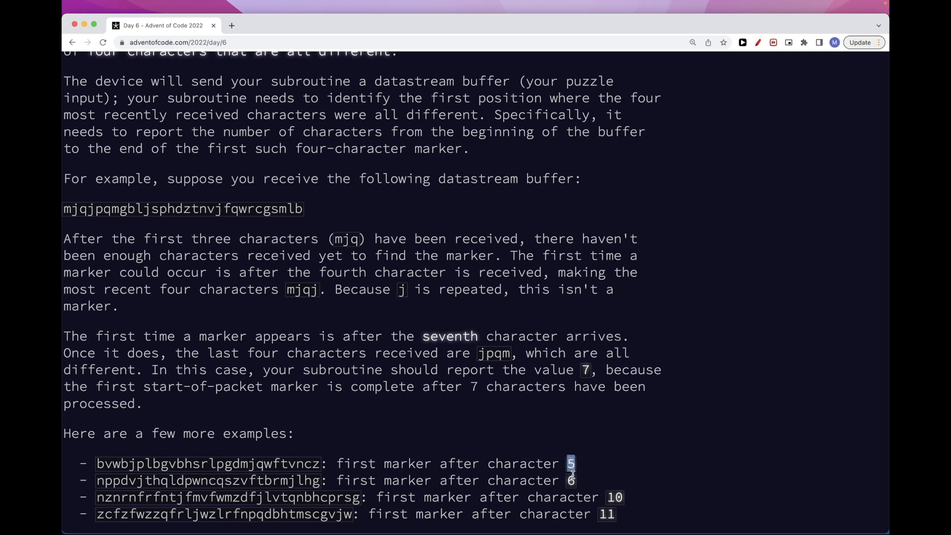
mouse_move(411, 348)
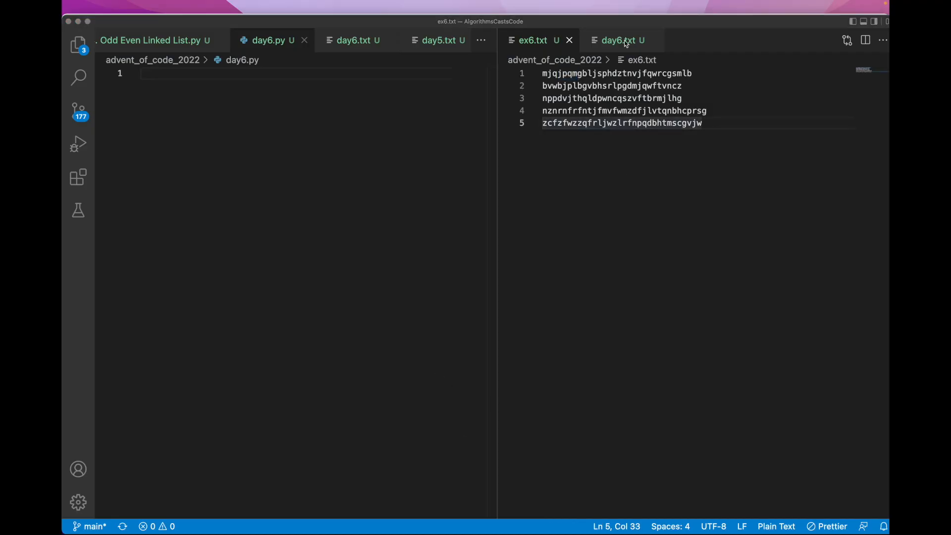
Write inputFile = open('ex6.txt', 'r') at the top of day6.py
click(618, 39)
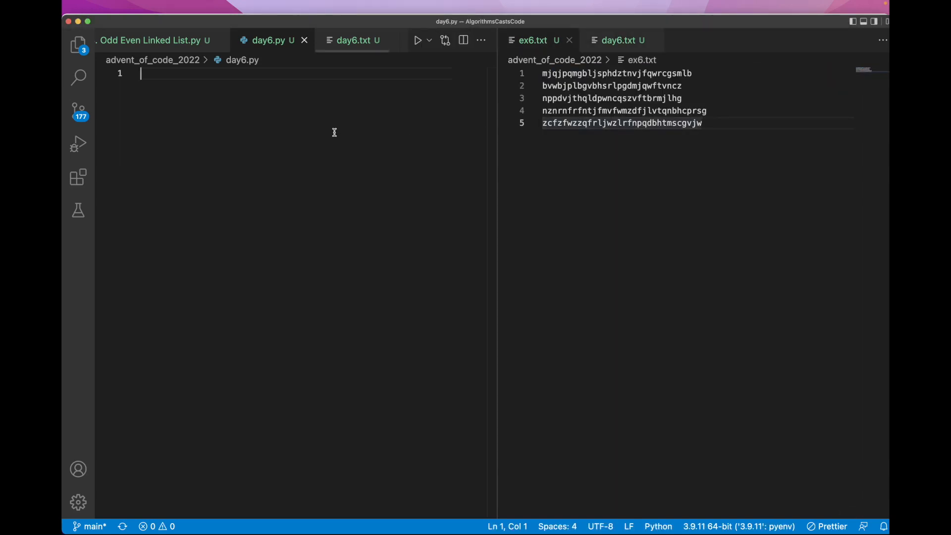
text(inputFile = open(')
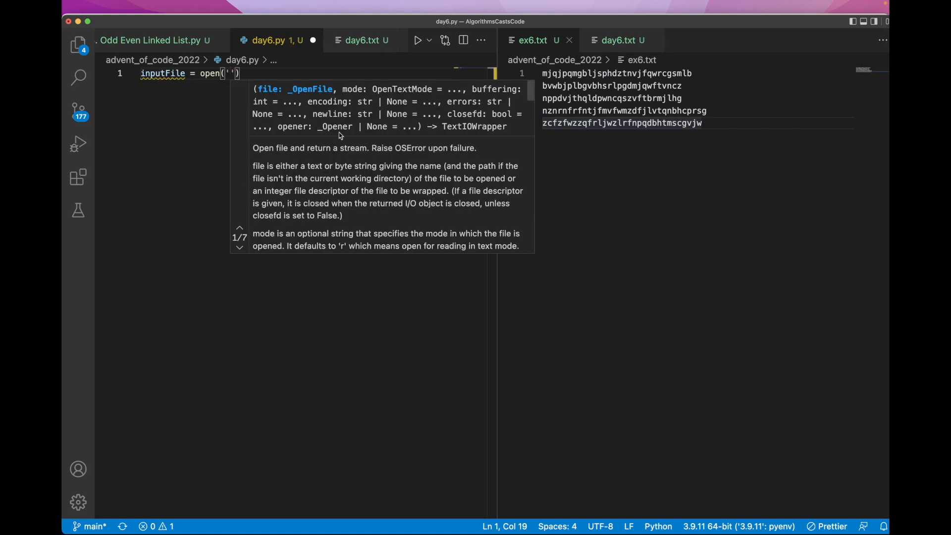
text(ex)
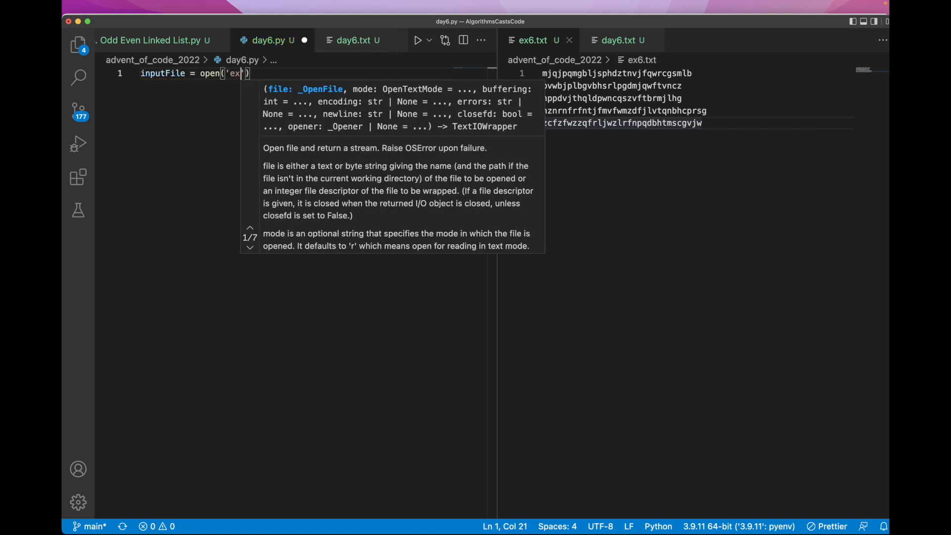
text(6.txt)
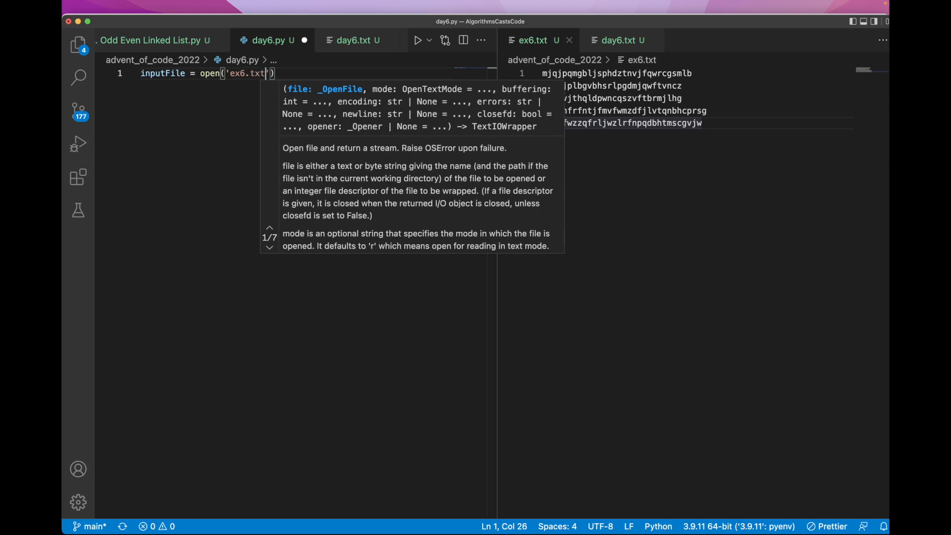
text(, ')
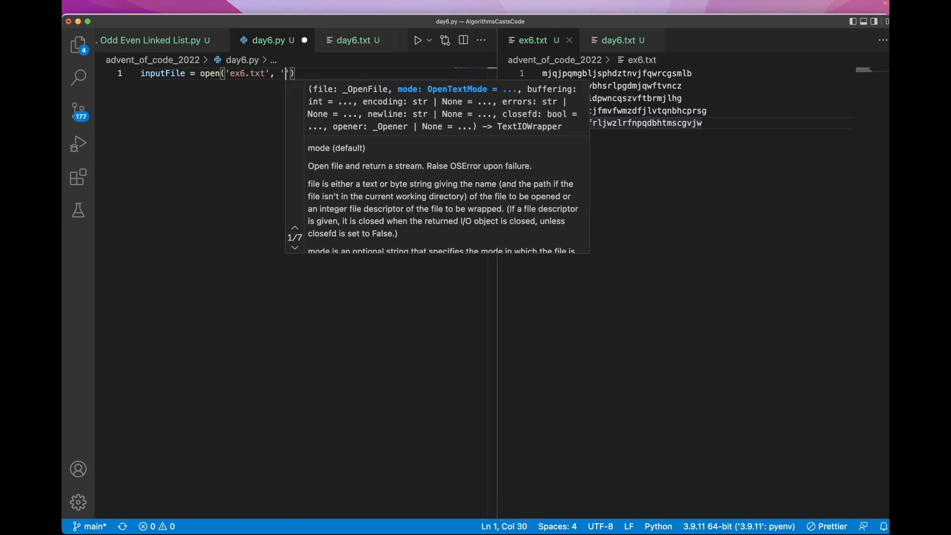
key(Enter)
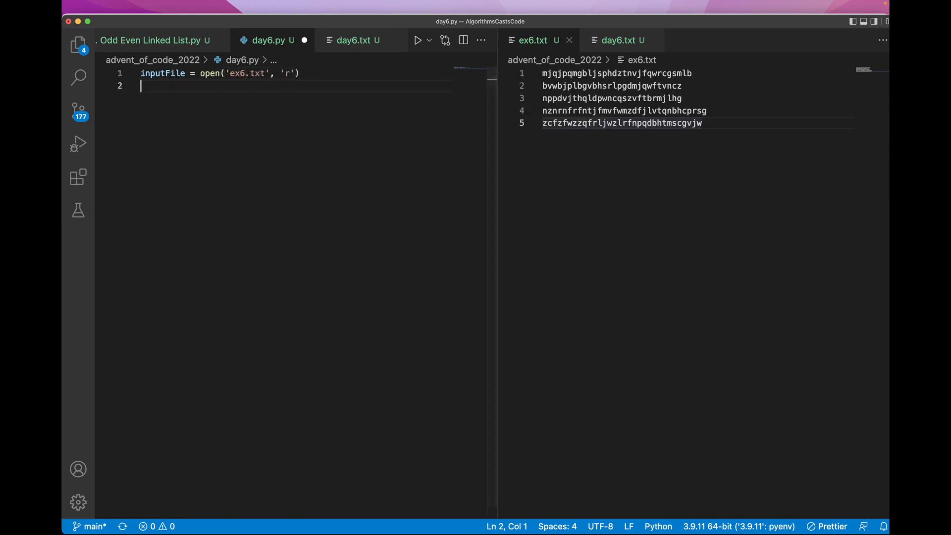
Add lines = inputFile.read().split("\n") and begin a for loop over the lines
text(lines =)
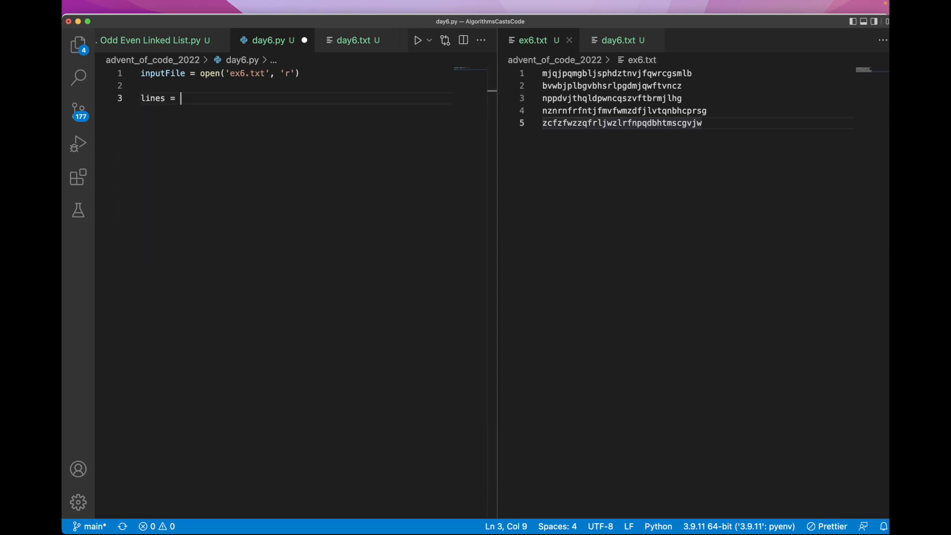
text(inputFile.read().)
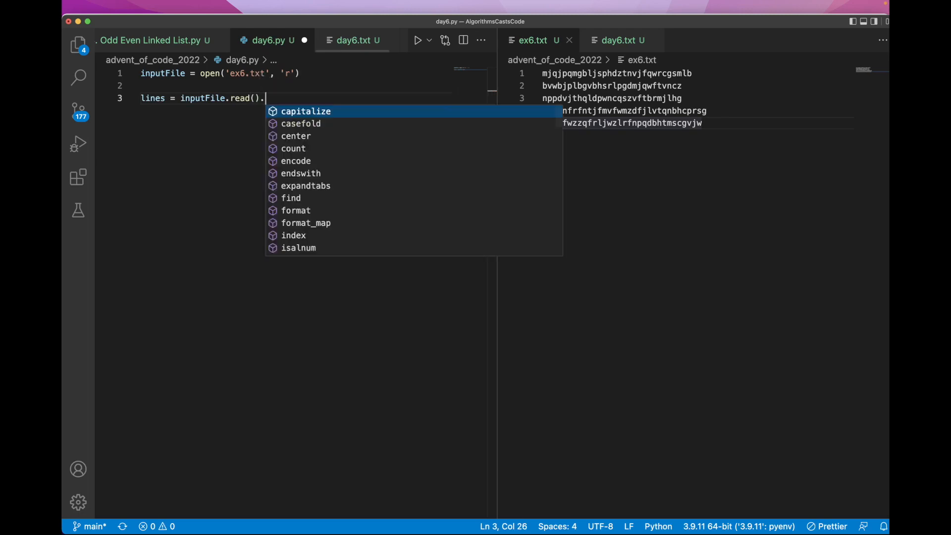
text(split()
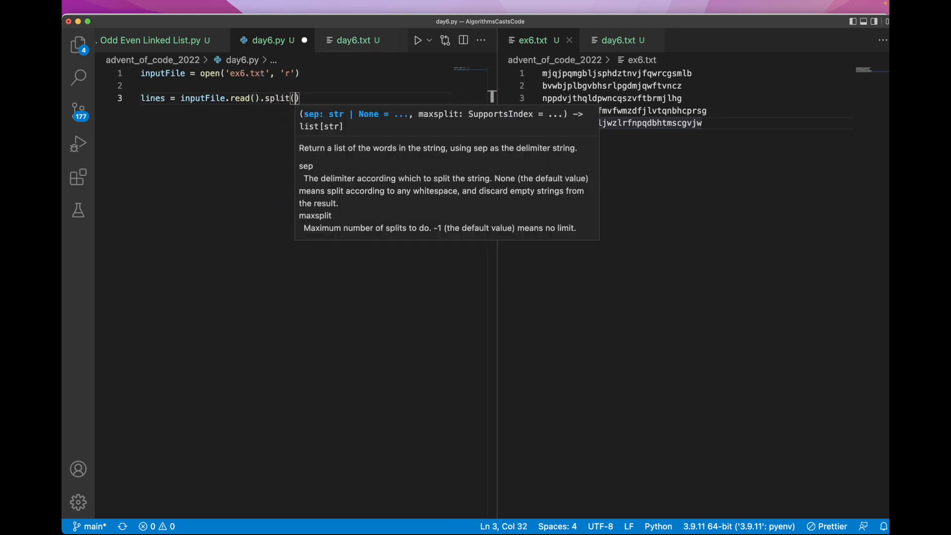
text("\m")
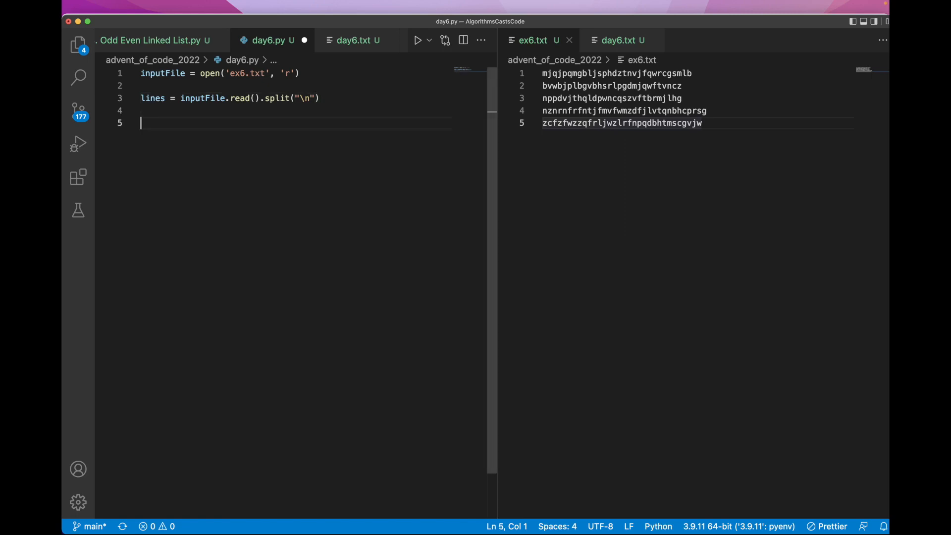
text(for line in lines:)
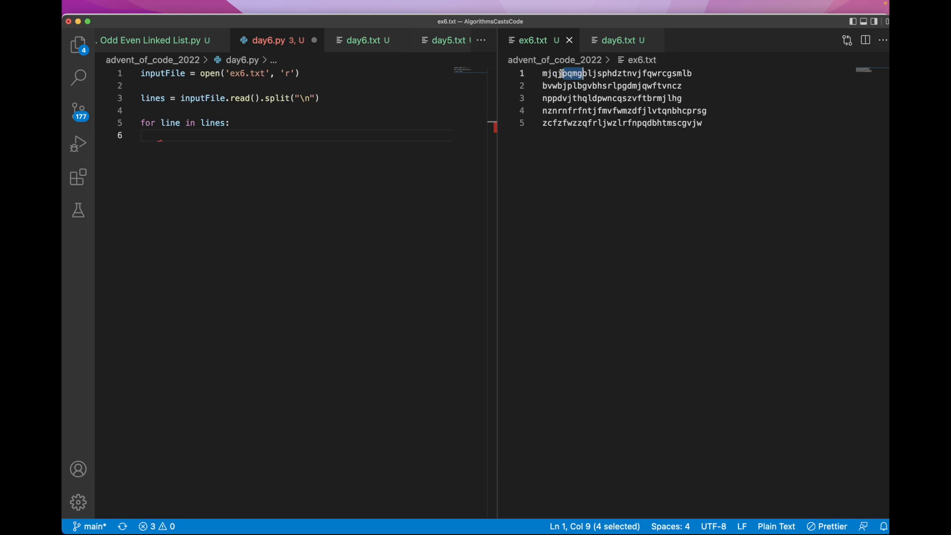
Walk through four-character windows of ex6.txt's first example line, noting a block with a repeated letter
click(561, 74)
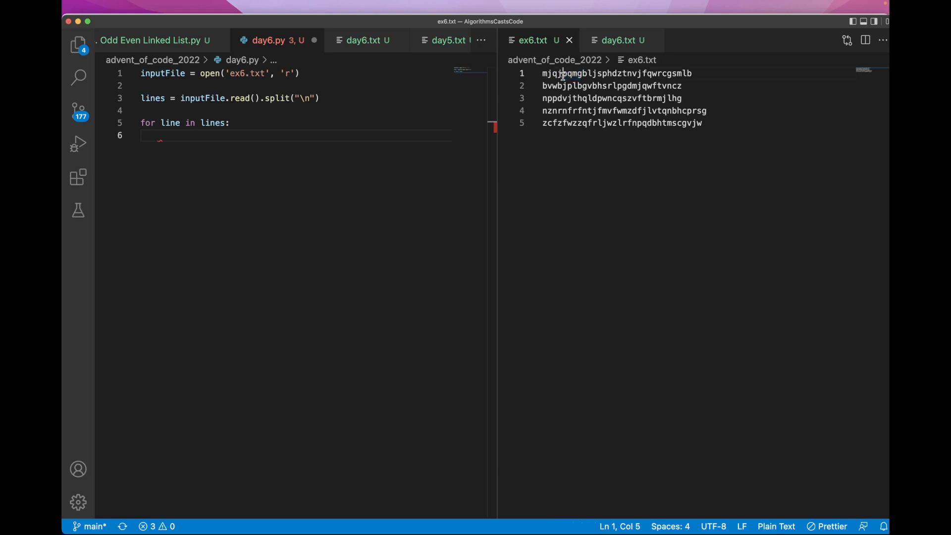
double_click(563, 83)
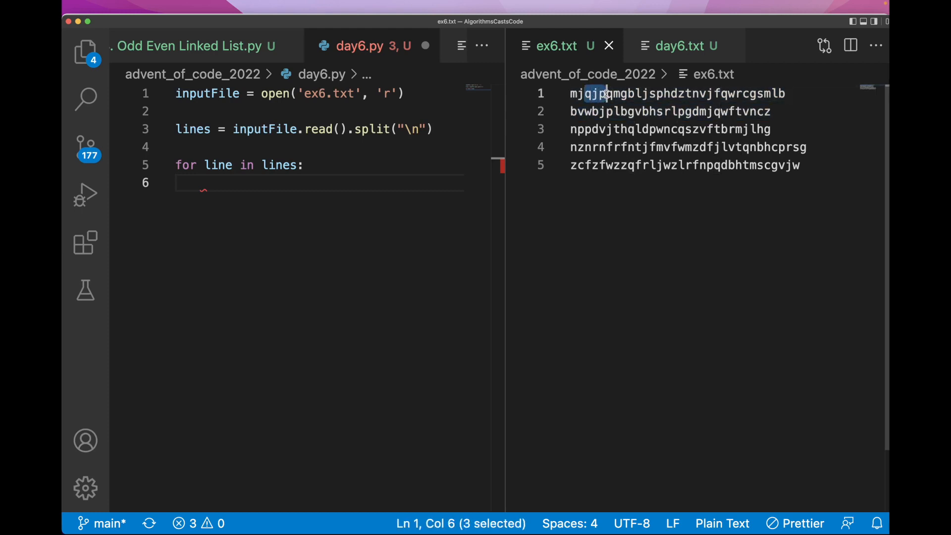
key(shift+right)
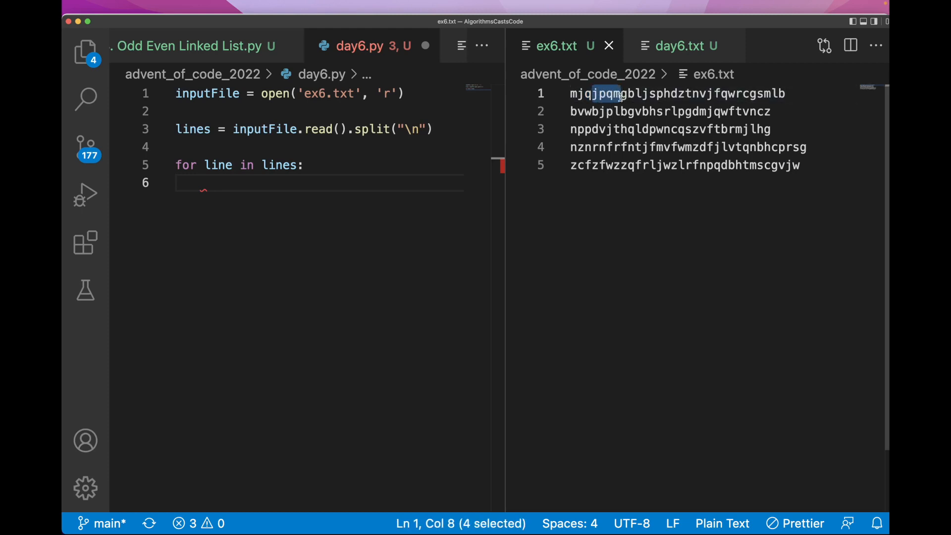
click(576, 93)
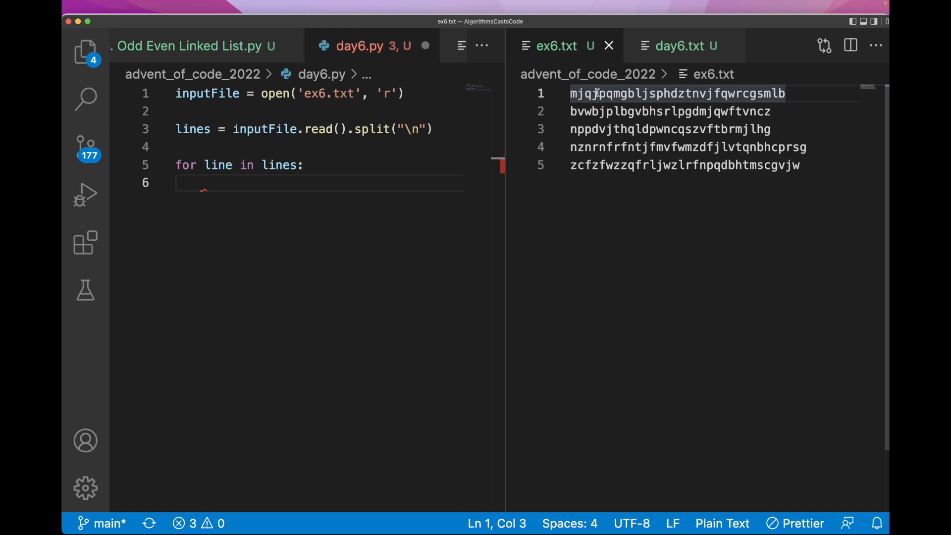
click(574, 93)
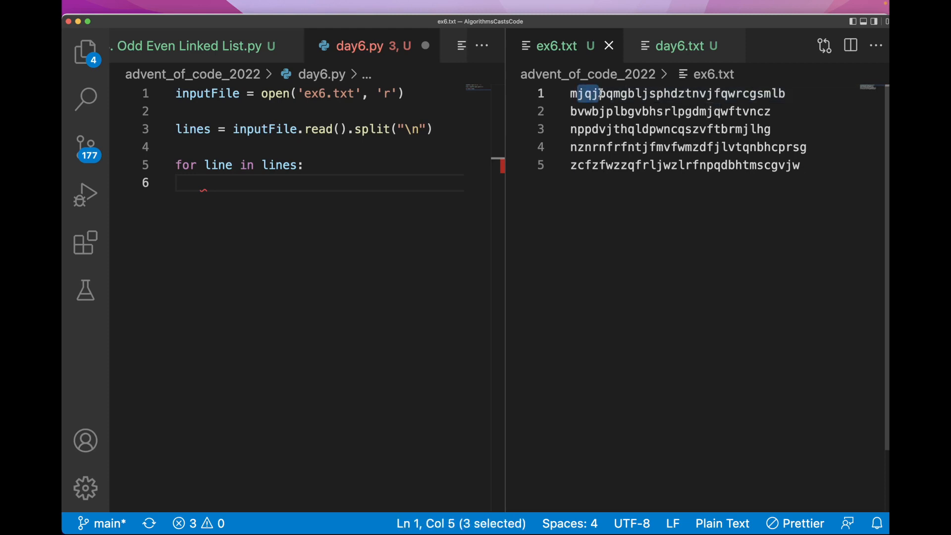
click(318, 183)
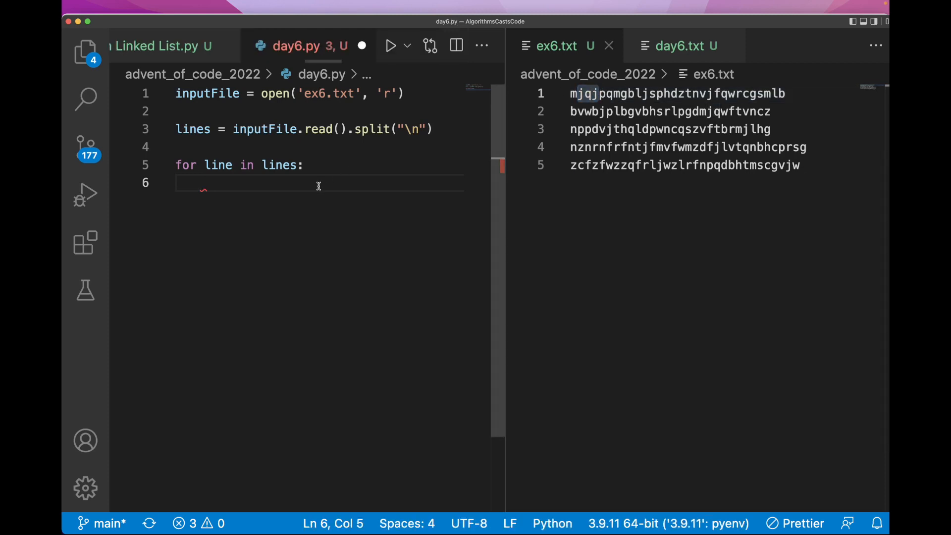
Loop i over range(len(line)) and slice block = line[i:i+4]
text(for i)
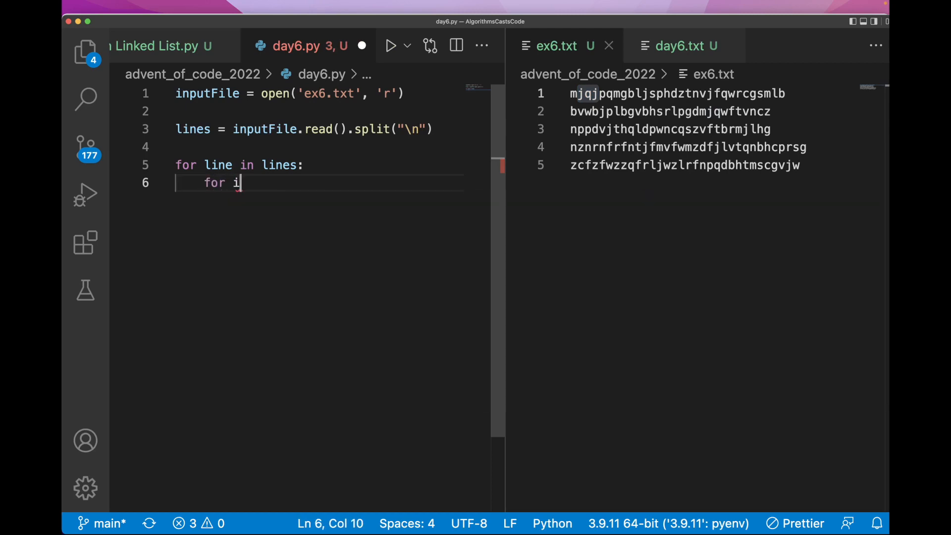
text(in rangeI)
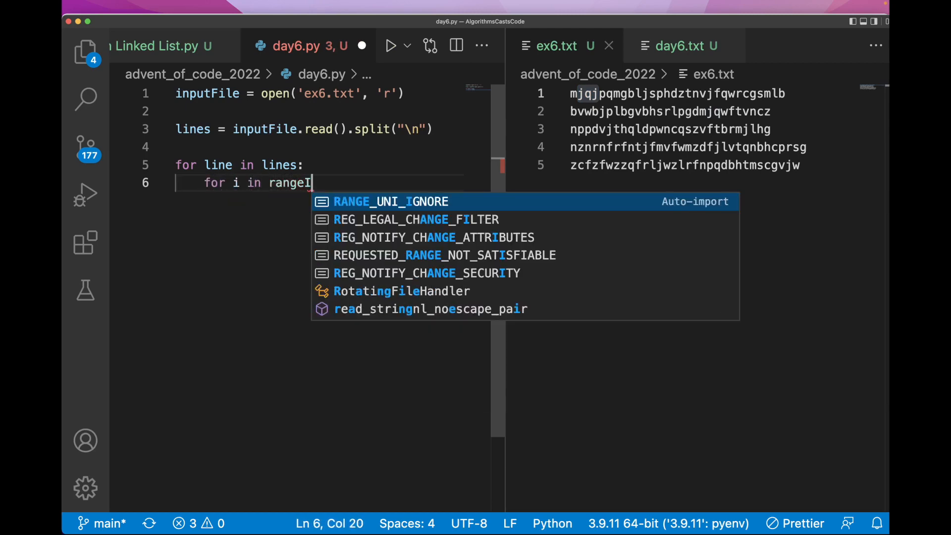
text((l)
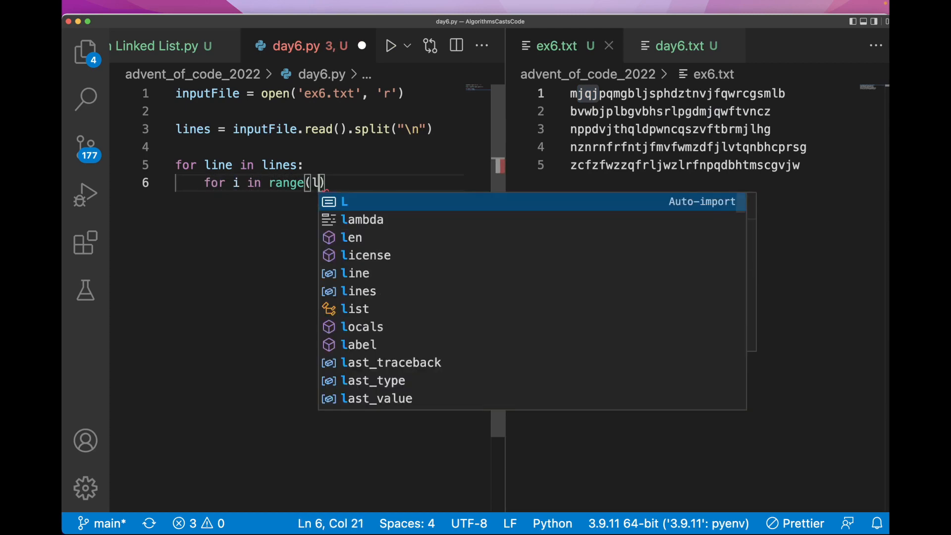
text(en(k)
text(block)
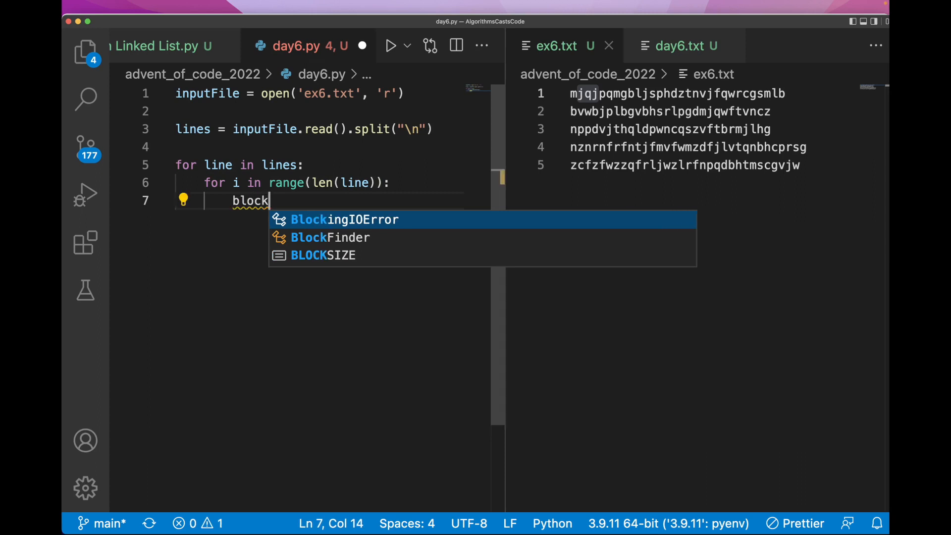
text(-)
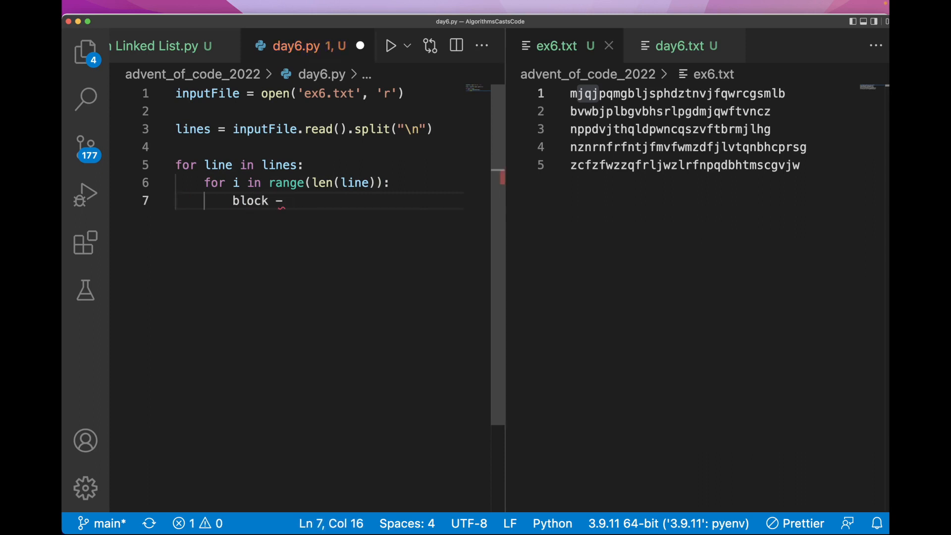
text(= line[i)
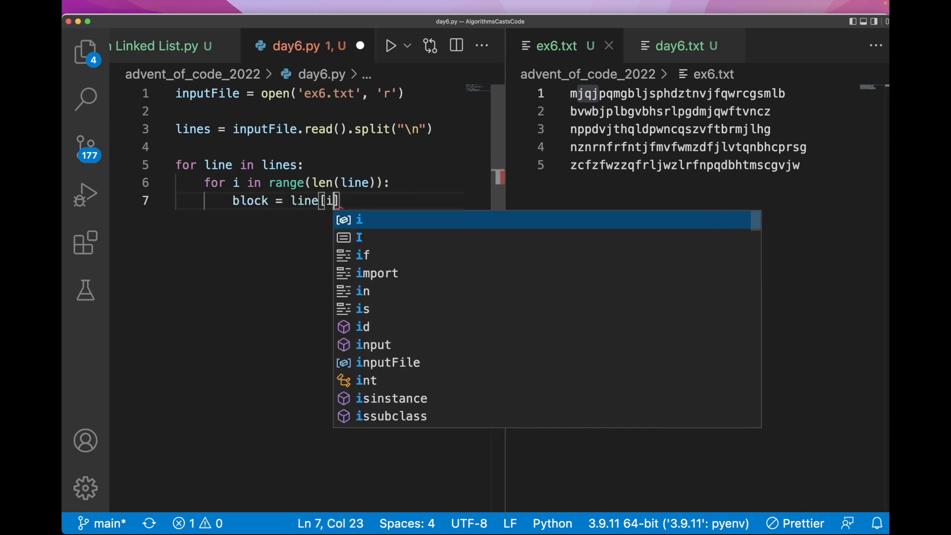
text(:i+4)
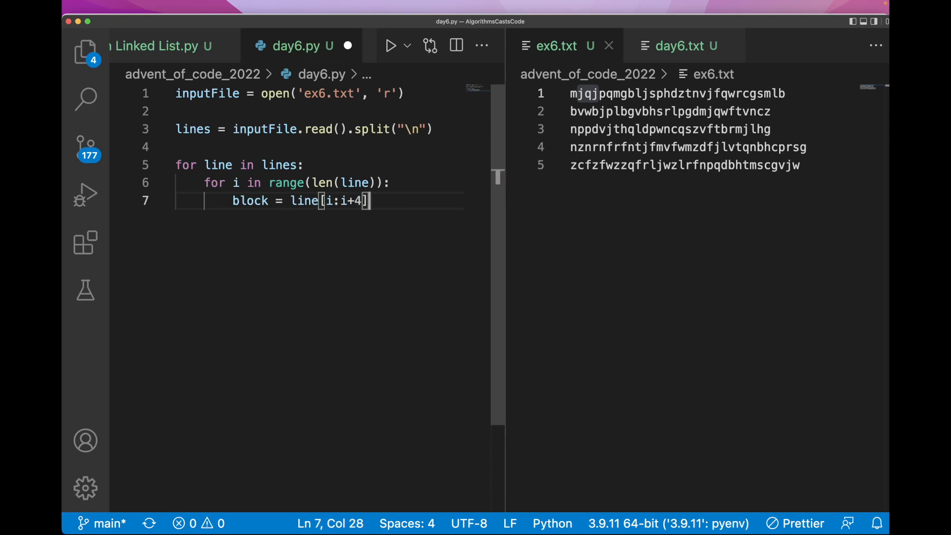
key(Return)
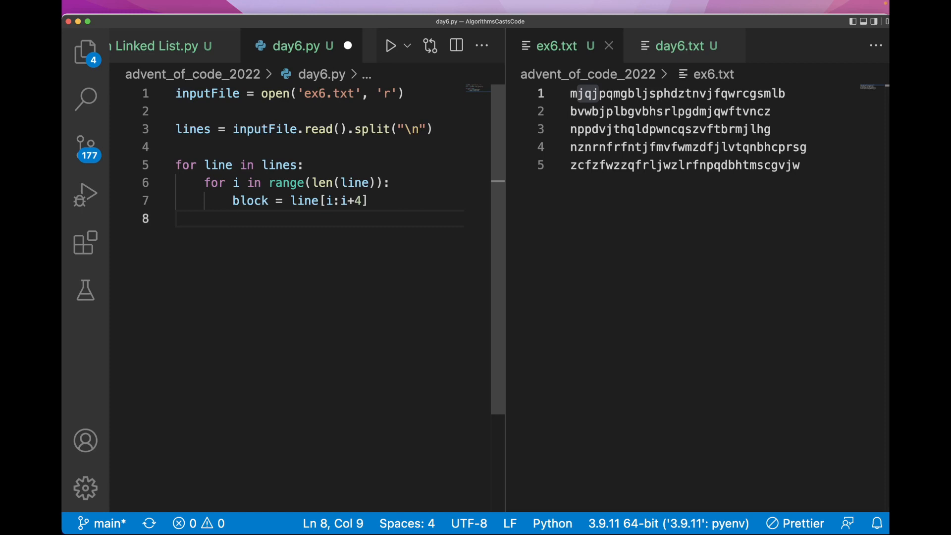
Add if len(set(block)) == 4: and print i + 4 when the block's characters are distinct
text(if len(set()
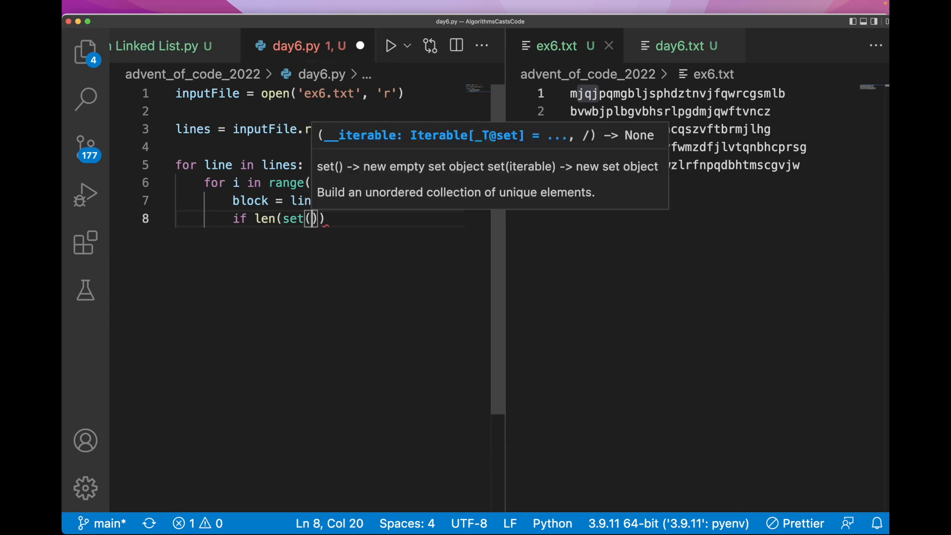
text(block)
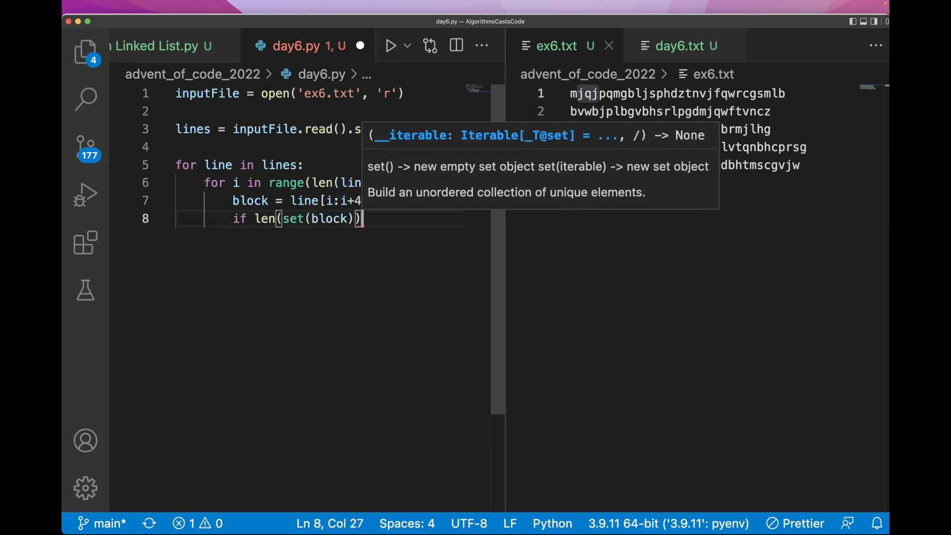
text(== 4:)
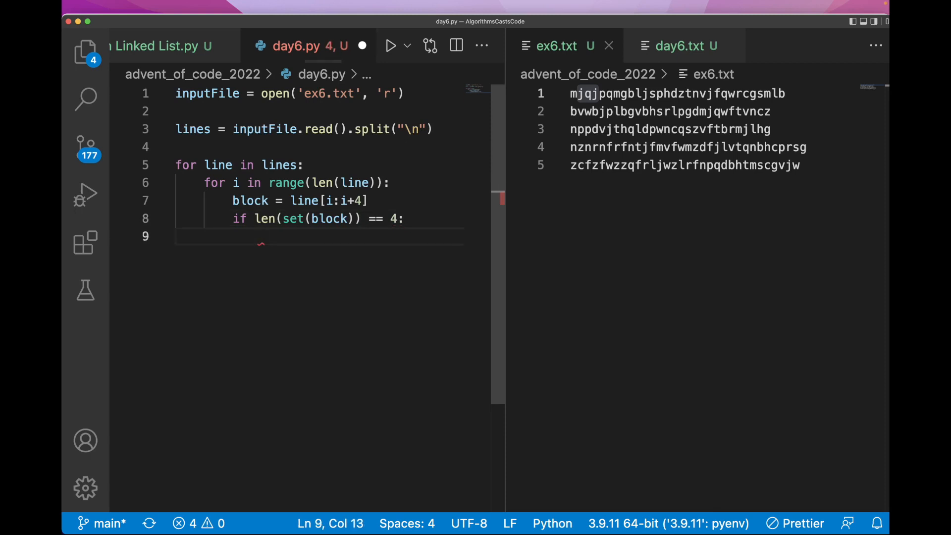
click(261, 218)
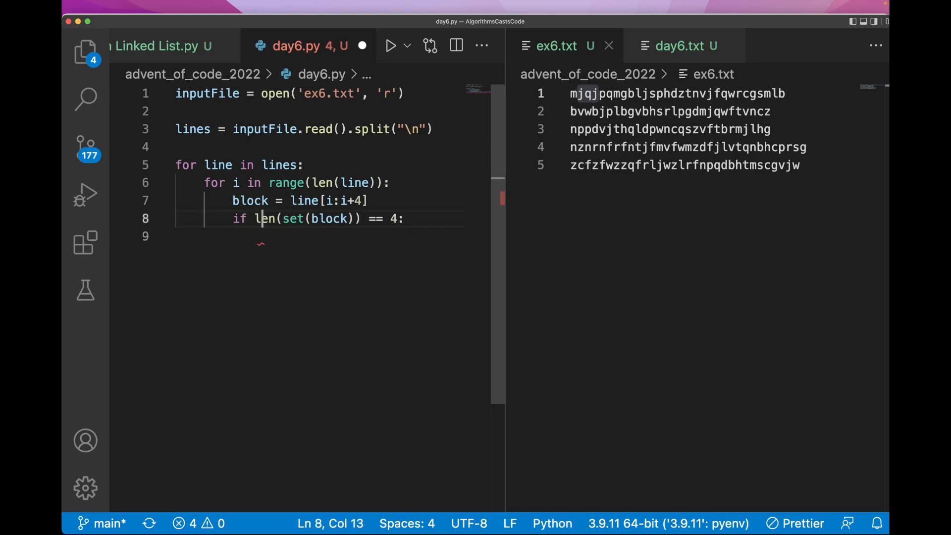
text(len())
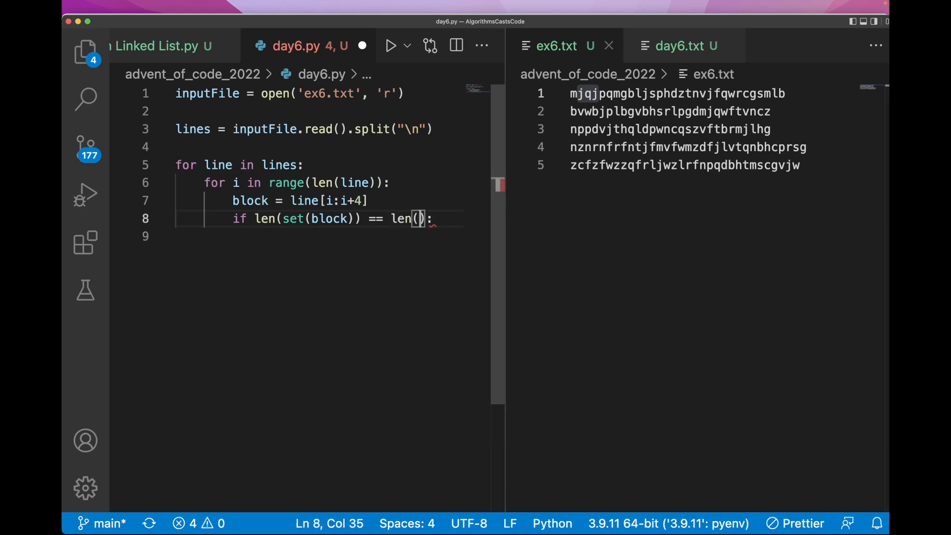
key(Backspace)
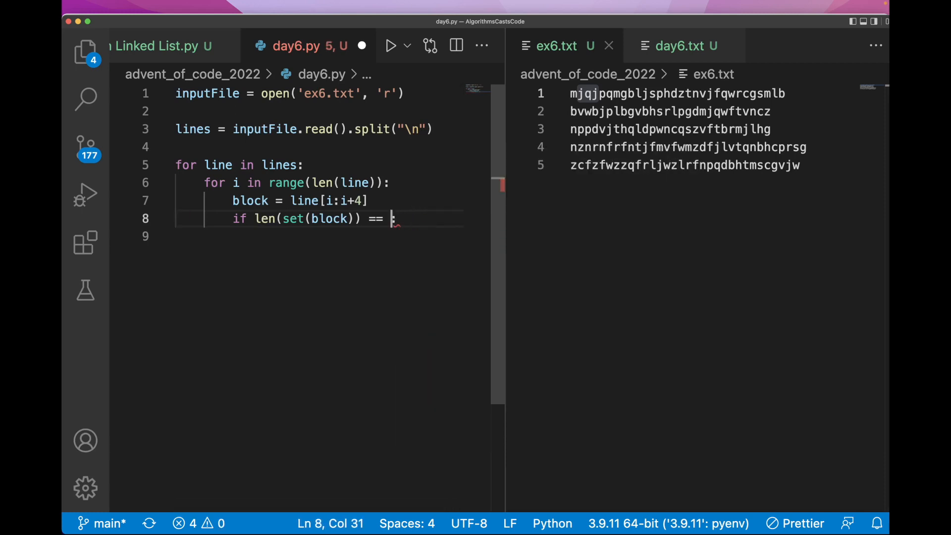
text(4:)
click(319, 236)
text(return)
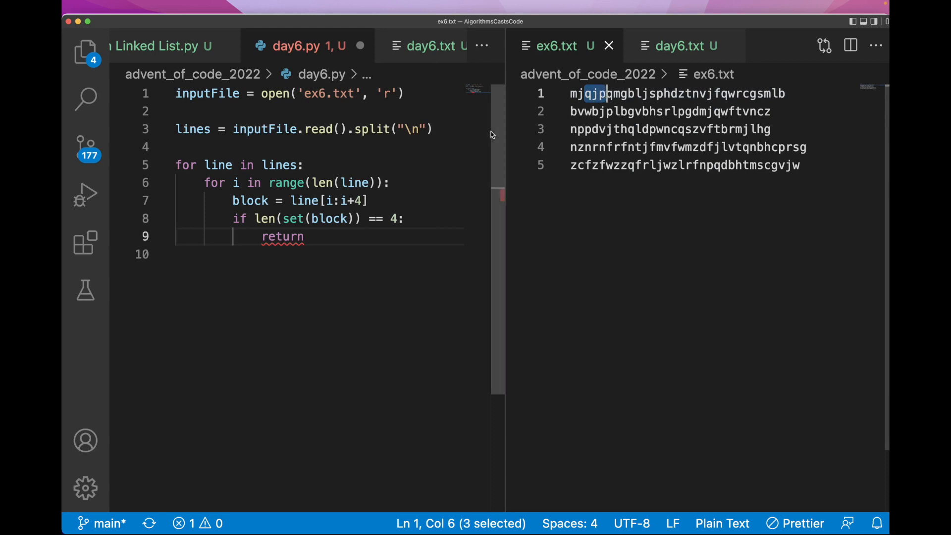
mouse_move(497, 187)
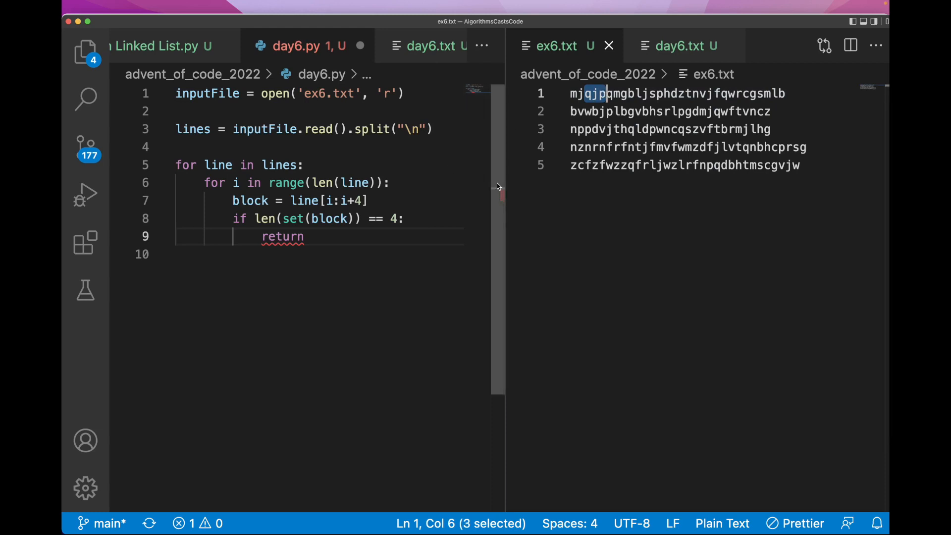
click(311, 236)
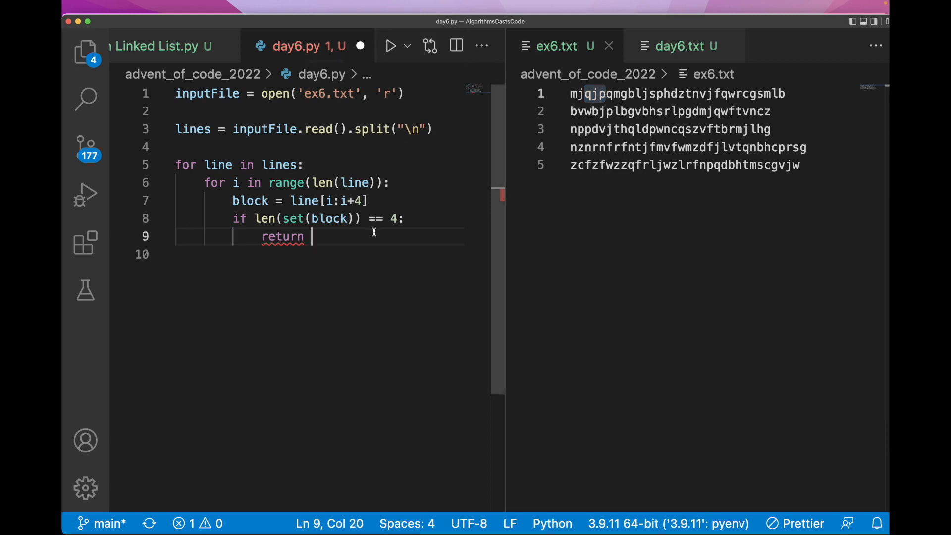
text(i + 4)
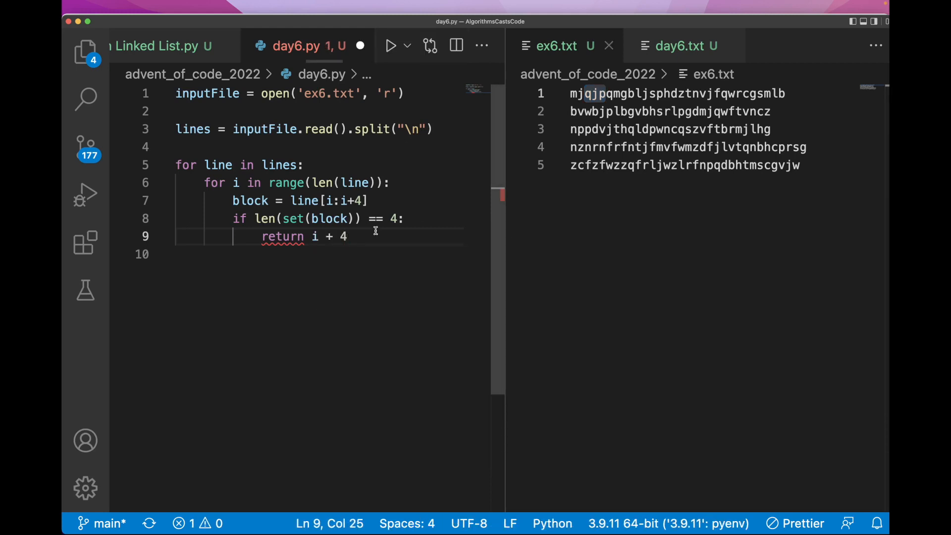
double_click(250, 200)
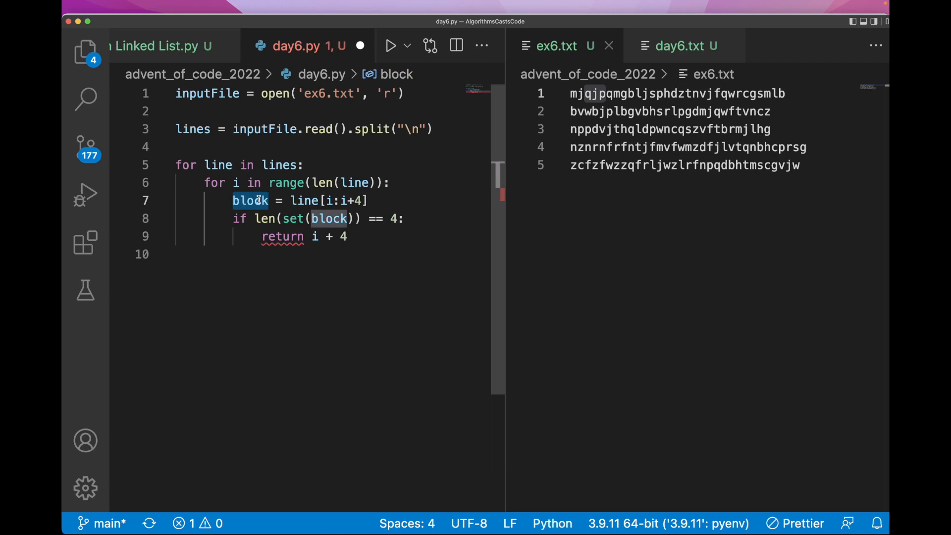
text(print()
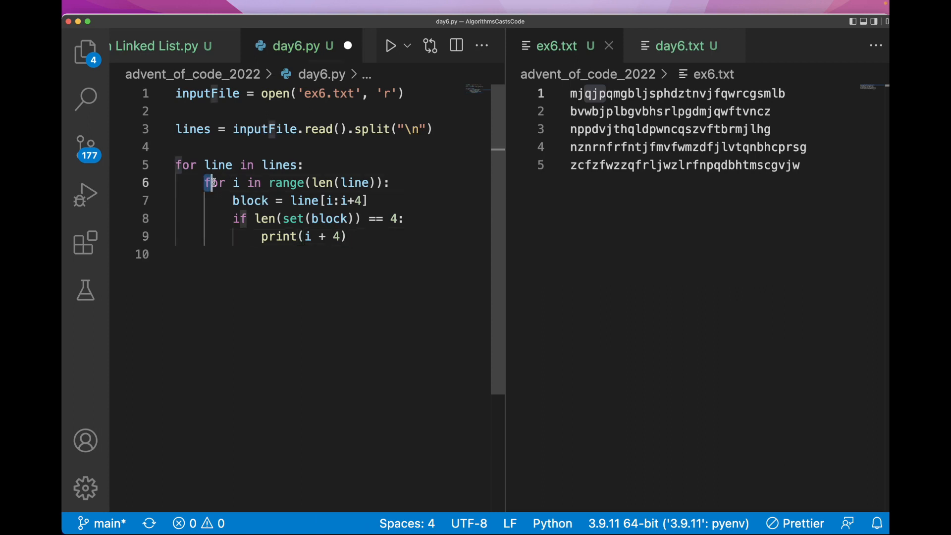
Wrap the search in def marker_index(line) and run python day6.py from the terminal
text(def marker_index(line):)
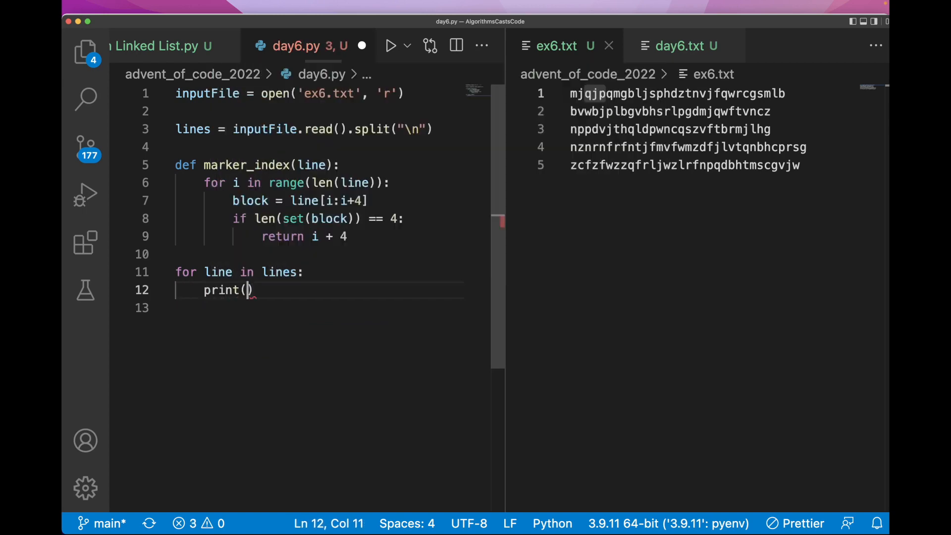
text(marker_index)
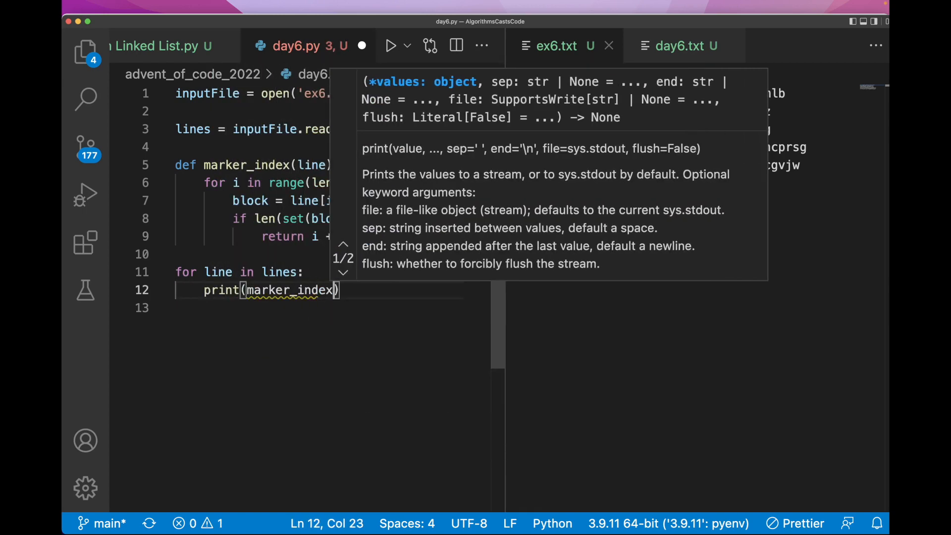
text(line)
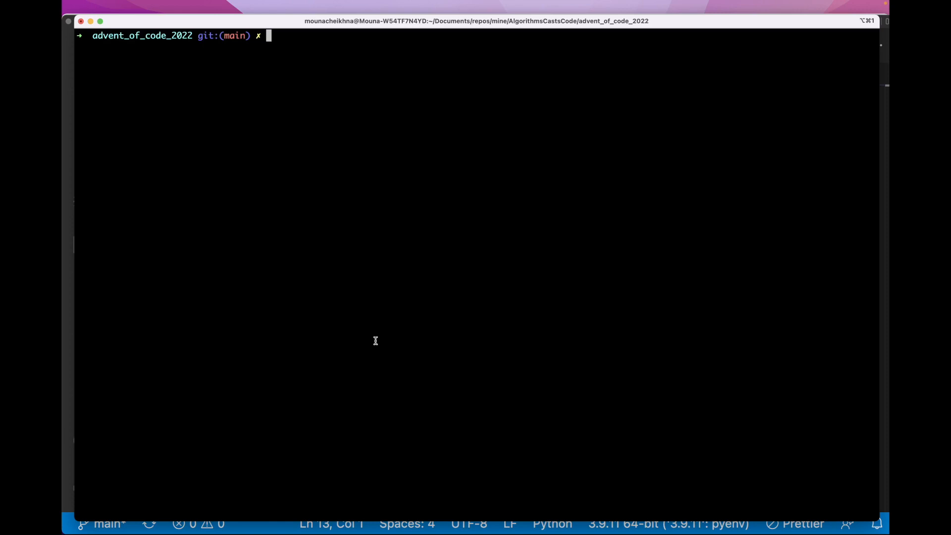
text(python d)
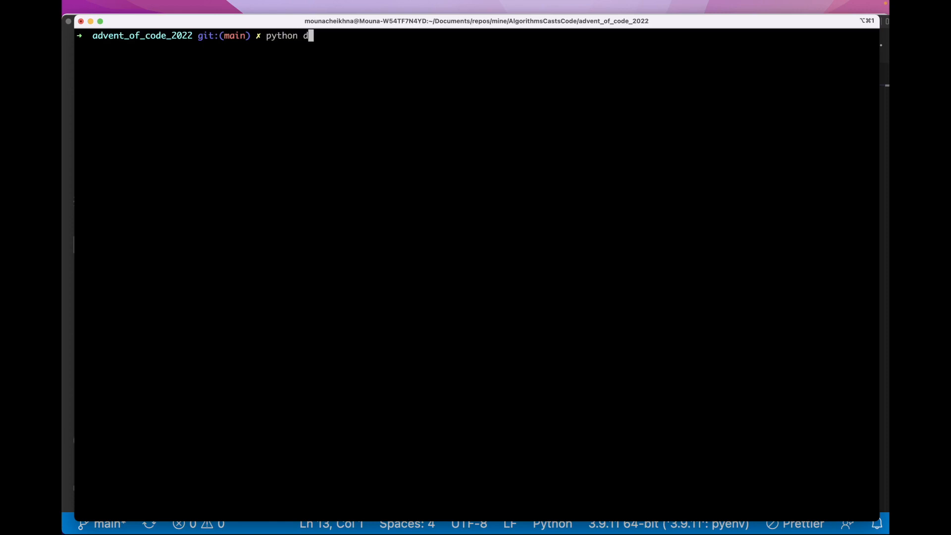
key(Return)
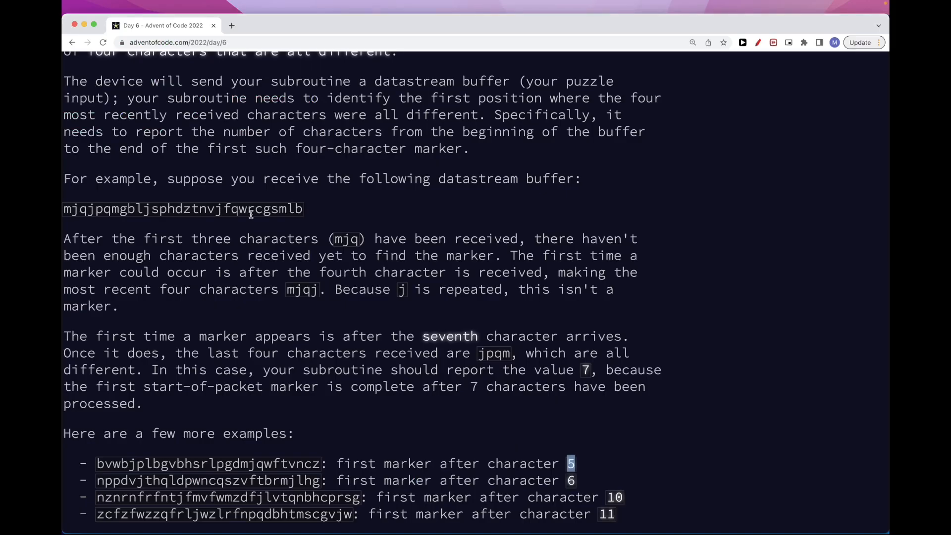
mouse_move(332, 369)
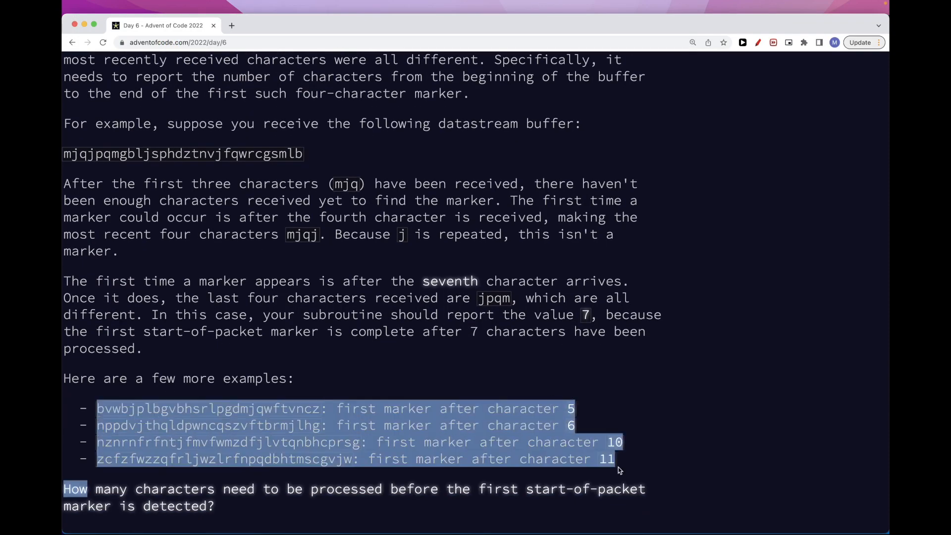
Return to the Day 6 puzzle page and scroll down to read Part Two
key(cmd+tab)
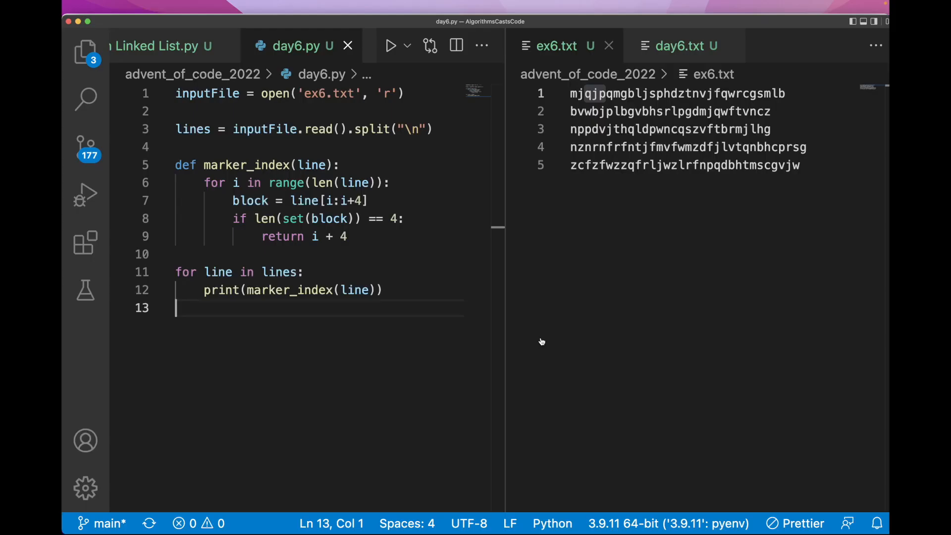
mouse_move(492, 325)
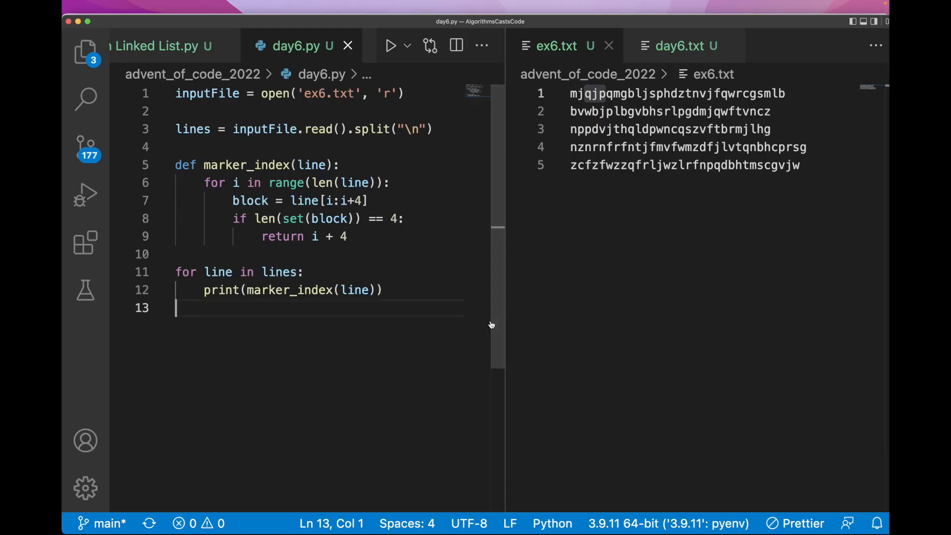
click(680, 46)
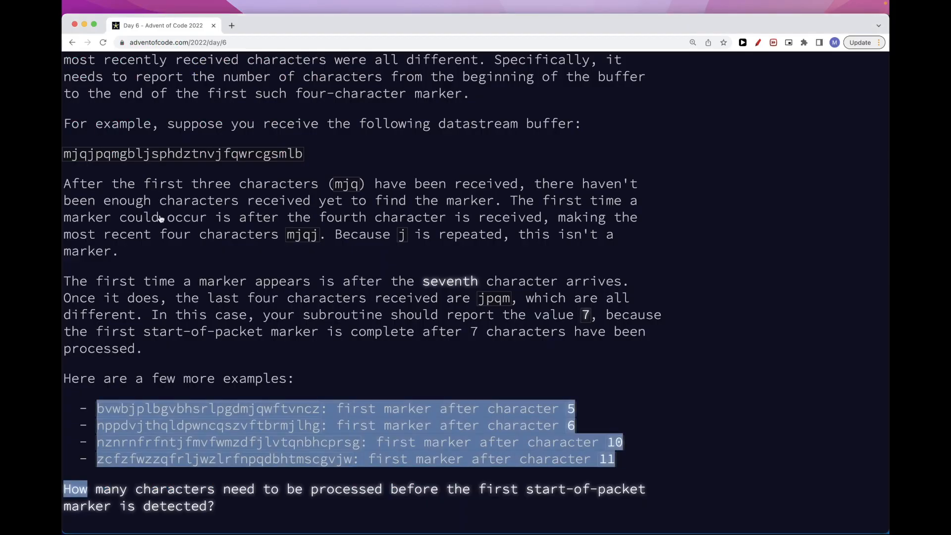
scroll(down, 3)
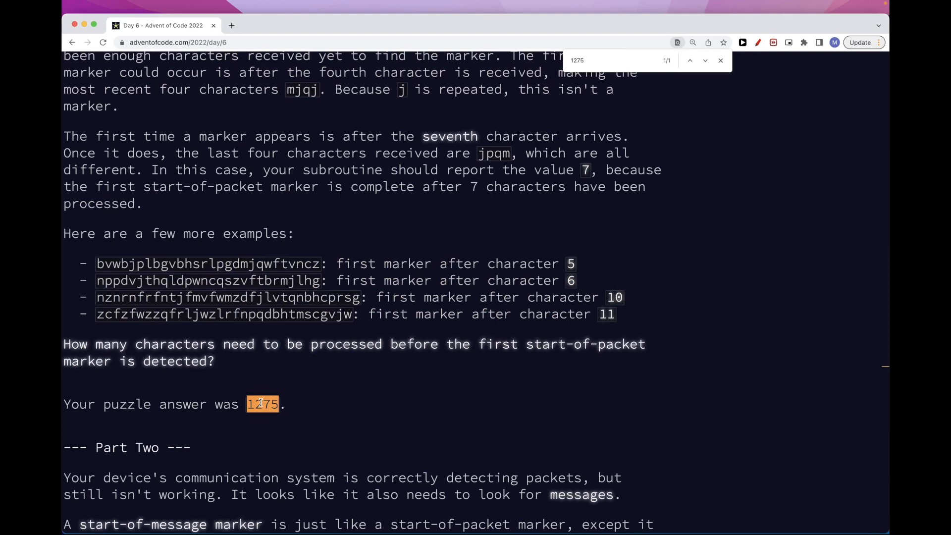
scroll(down, 3)
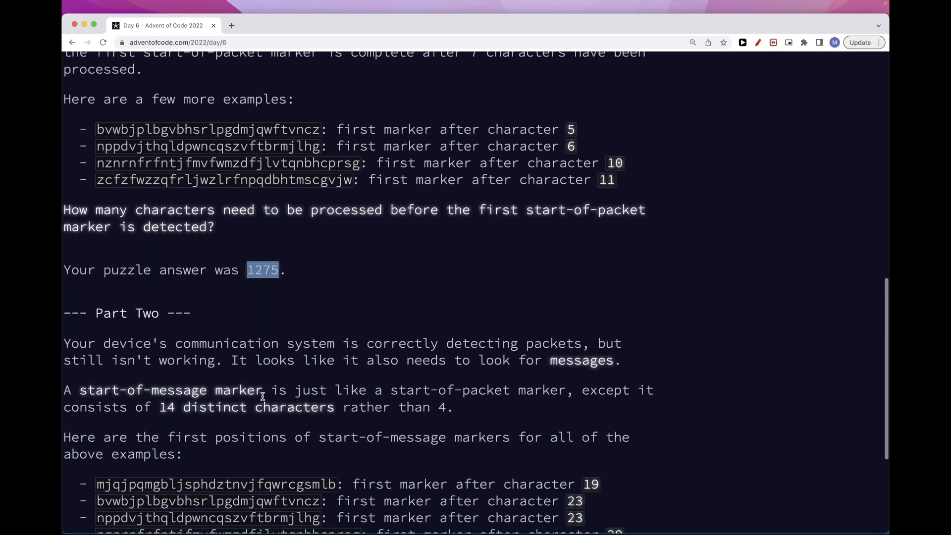
scroll(down, 3)
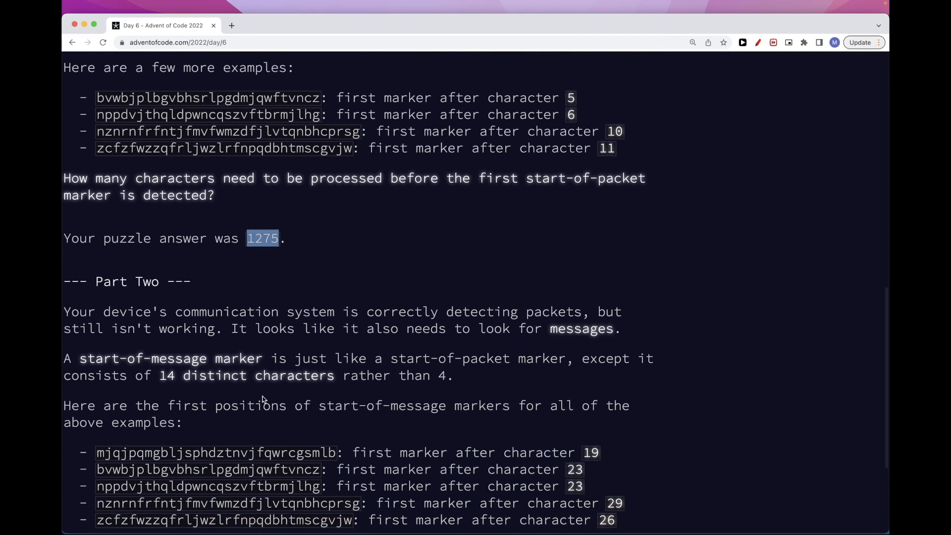
mouse_move(243, 303)
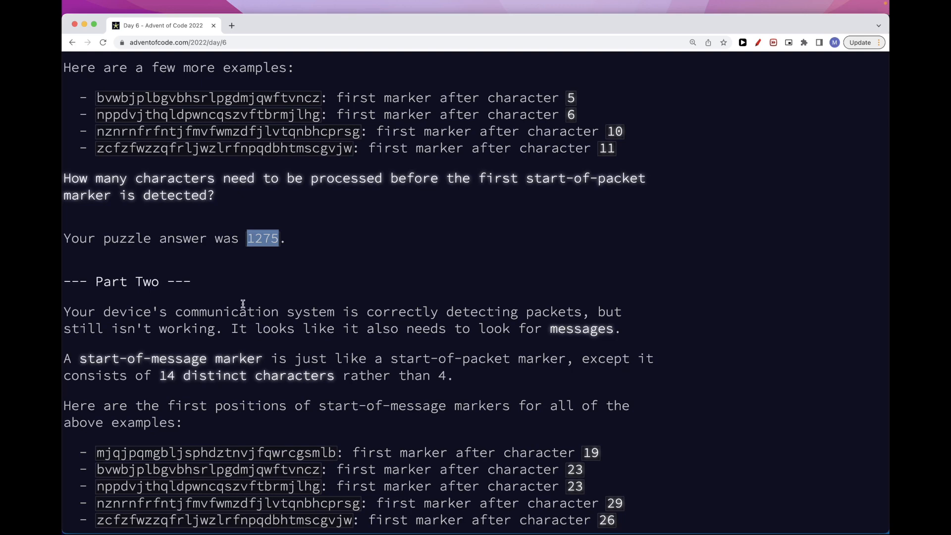
scroll(down, 3)
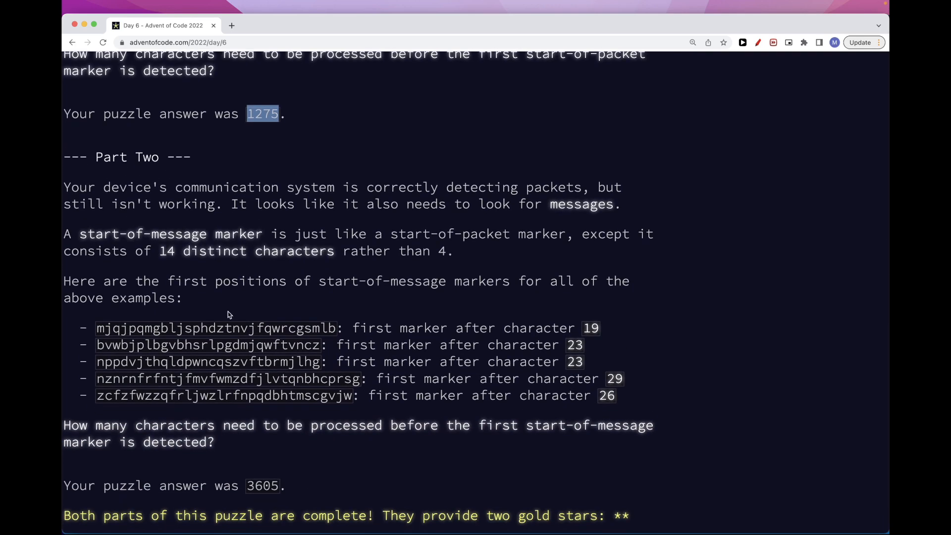
mouse_move(225, 261)
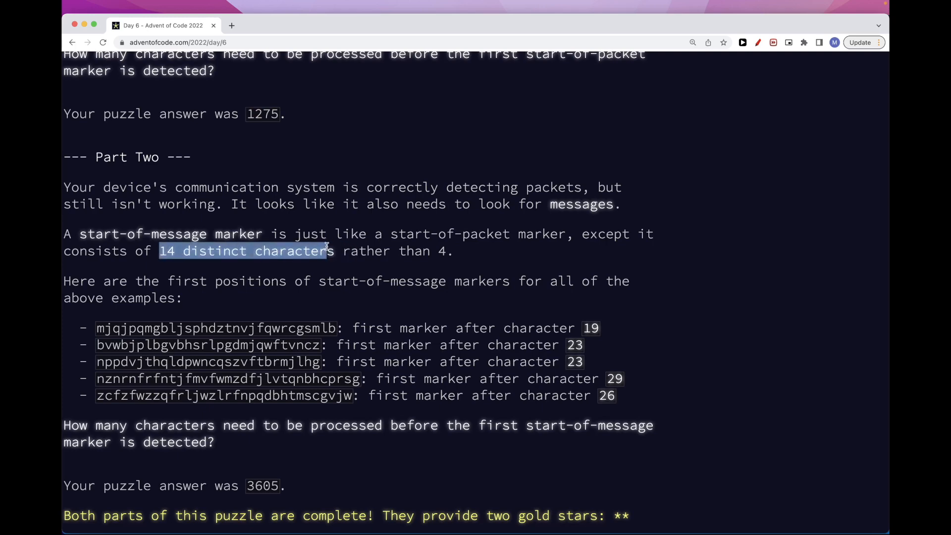
mouse_move(289, 318)
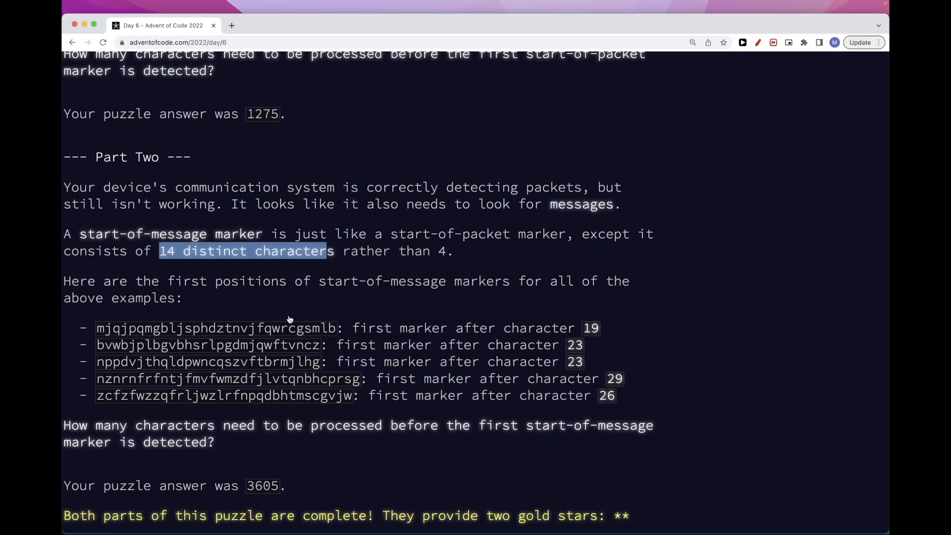
mouse_move(138, 356)
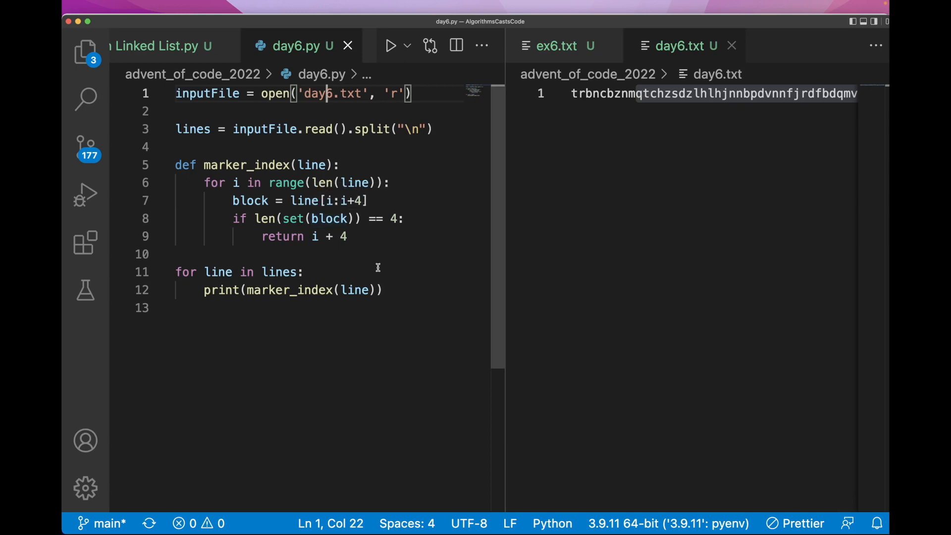
Give marker_index a block_size parameter and use it in place of the hard-coded 4
click(399, 218)
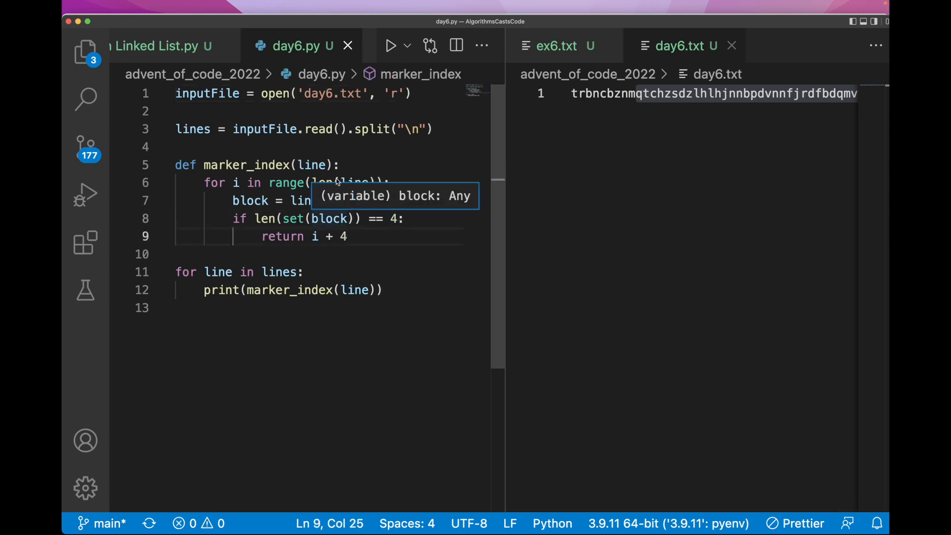
text(, b)
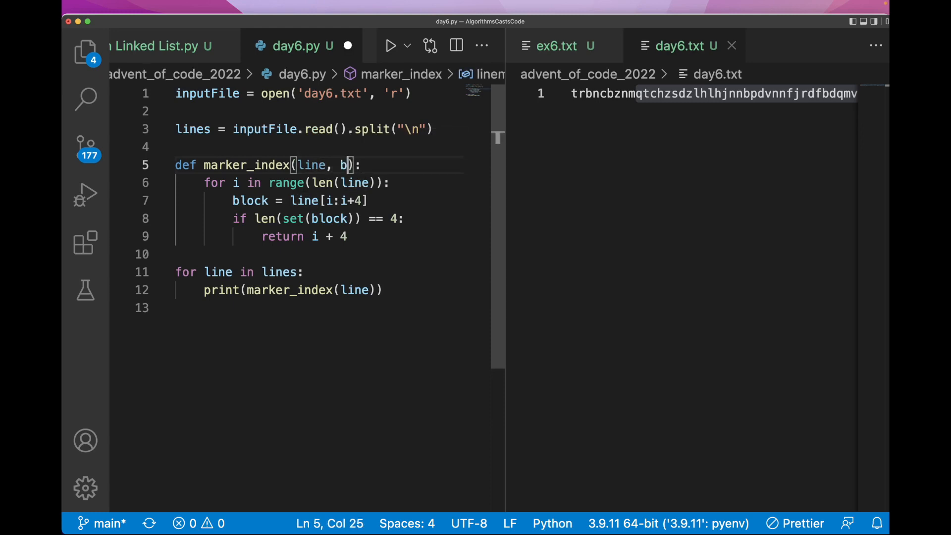
text(lock_size)
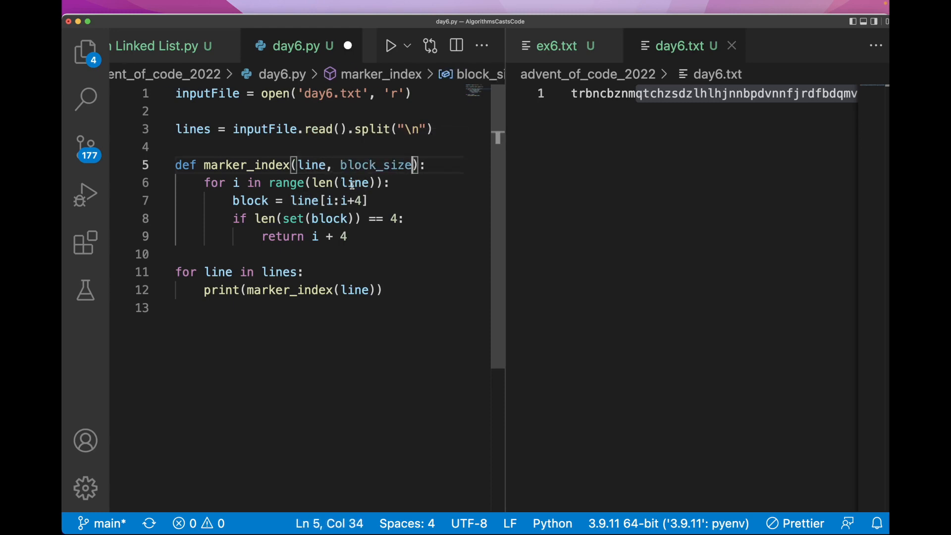
text(block_size)
click(318, 289)
text(, )
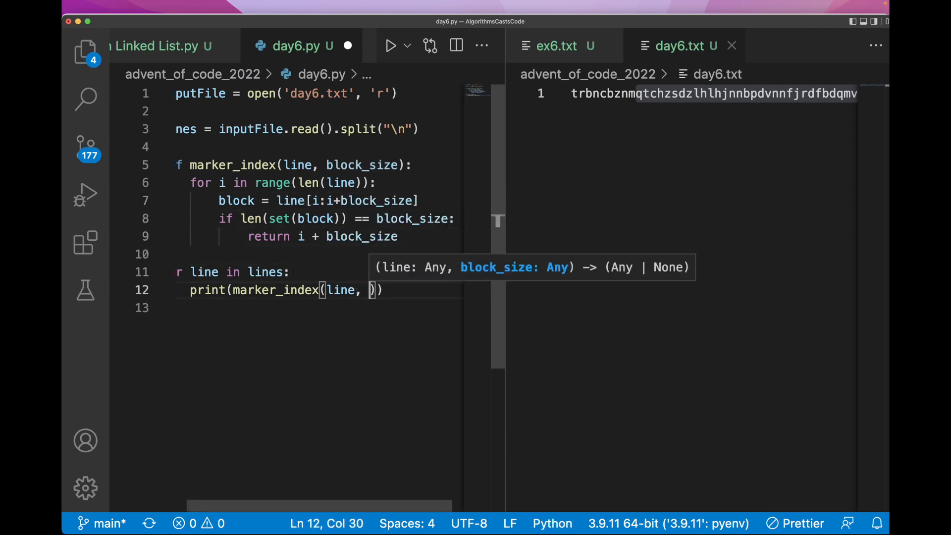
text(4)
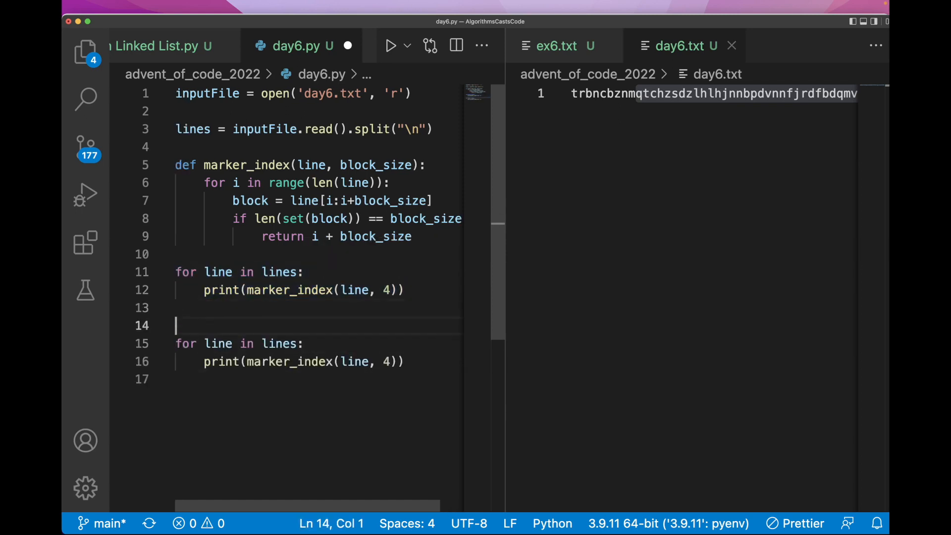
Label the calls # part 1 with block size 4 and # part 2 with 14
text(# part)
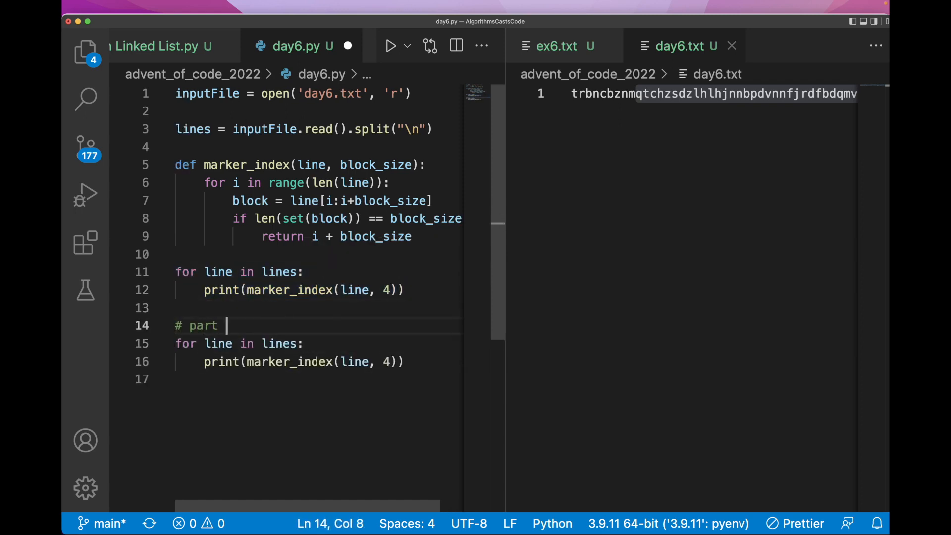
text(2)
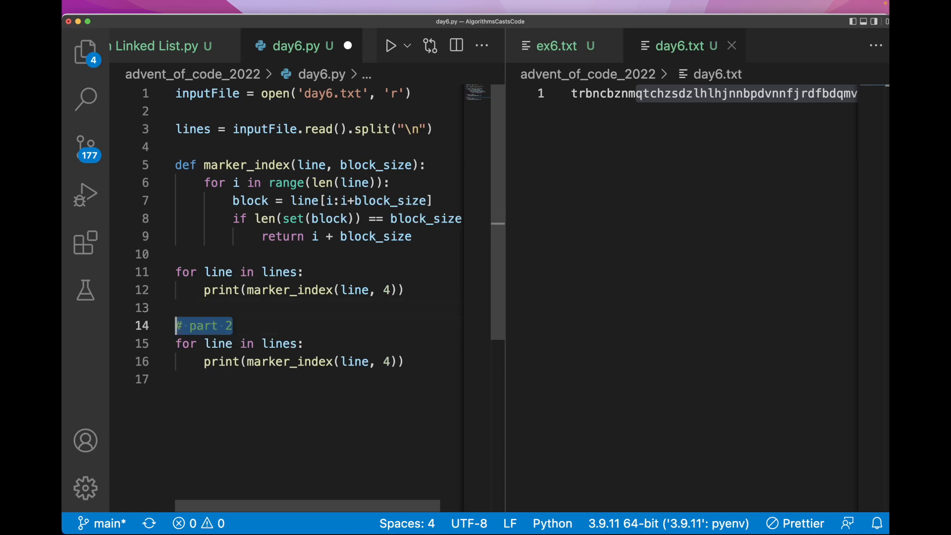
text(# part 1)
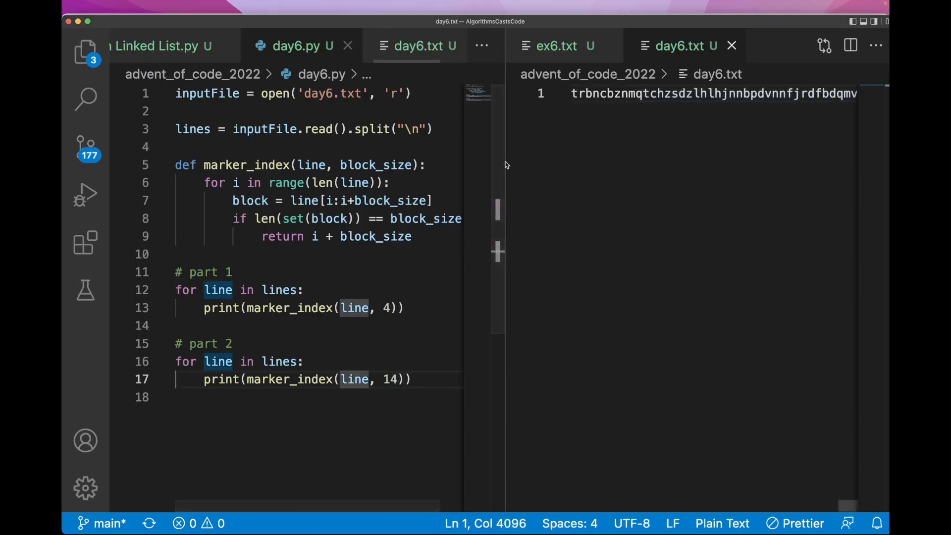
click(412, 201)
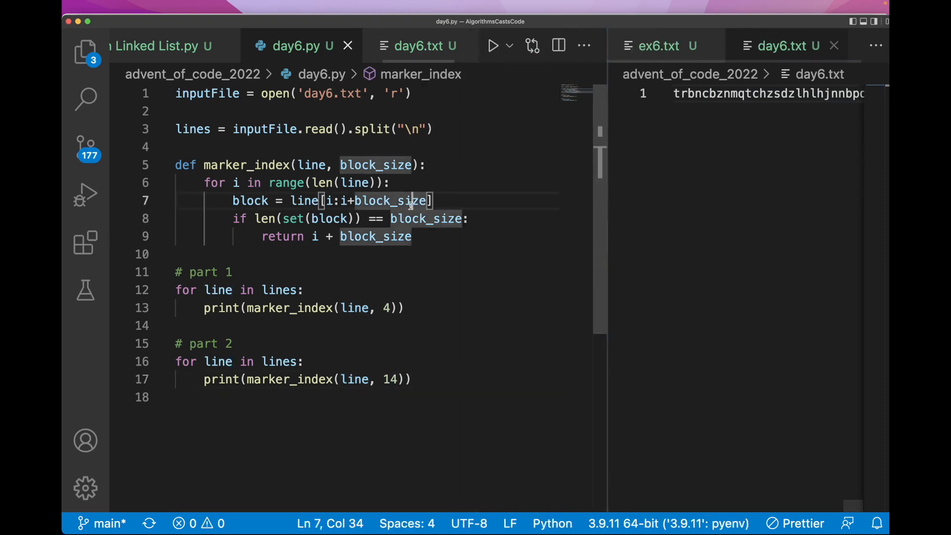